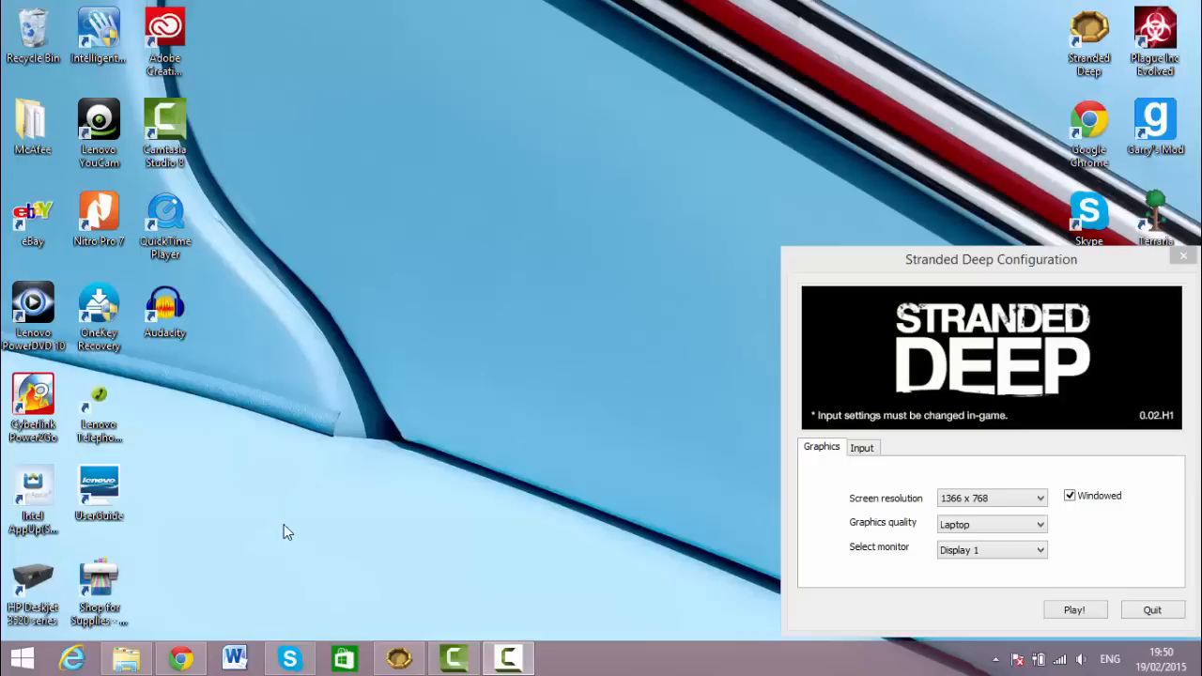
{"action": "mouse_move", "coordinate": [569, 327]}
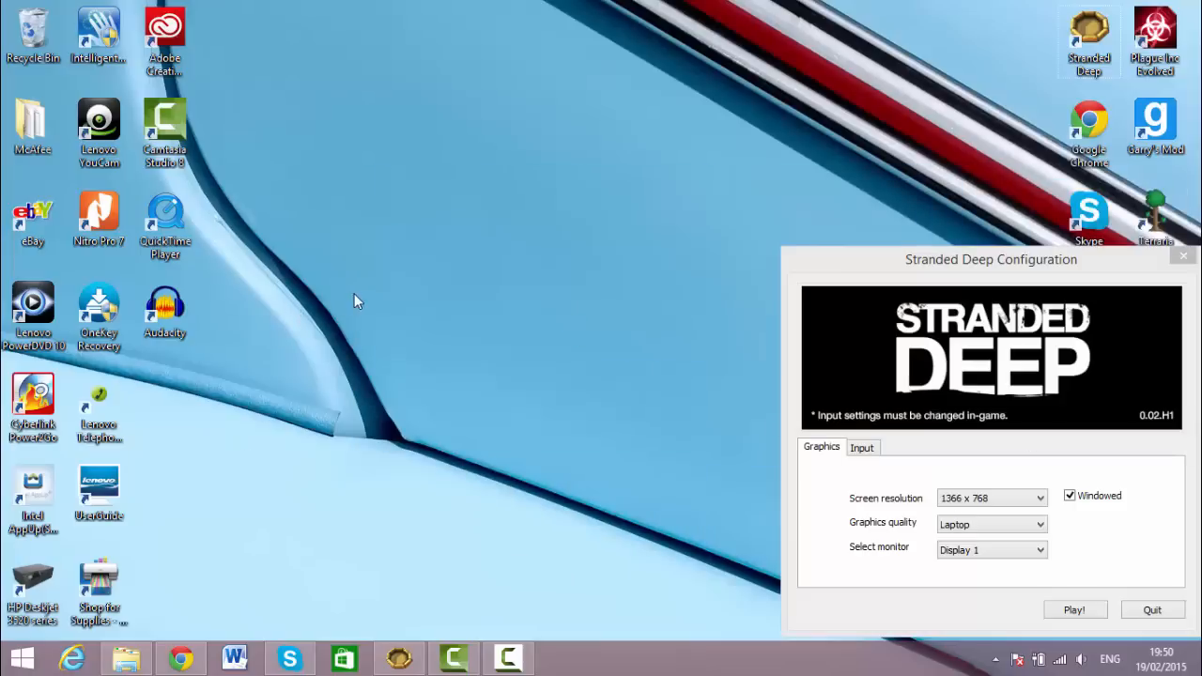
{"action": "mouse_move", "coordinate": [413, 380]}
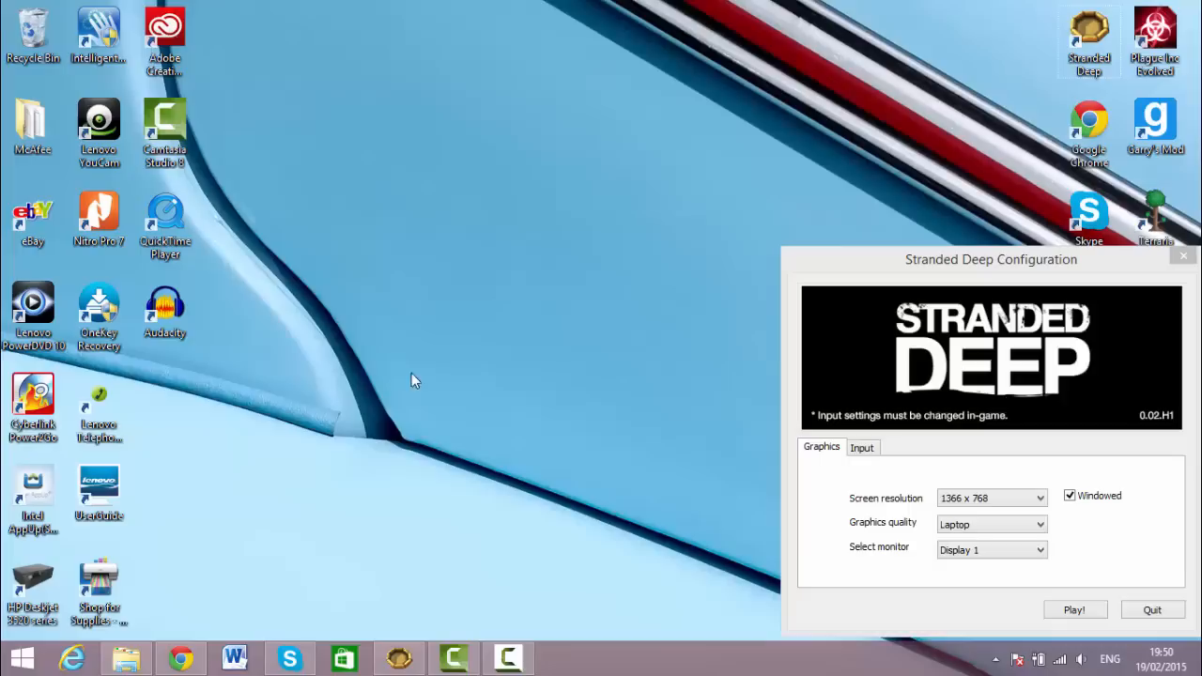
{"action": "mouse_move", "coordinate": [418, 303]}
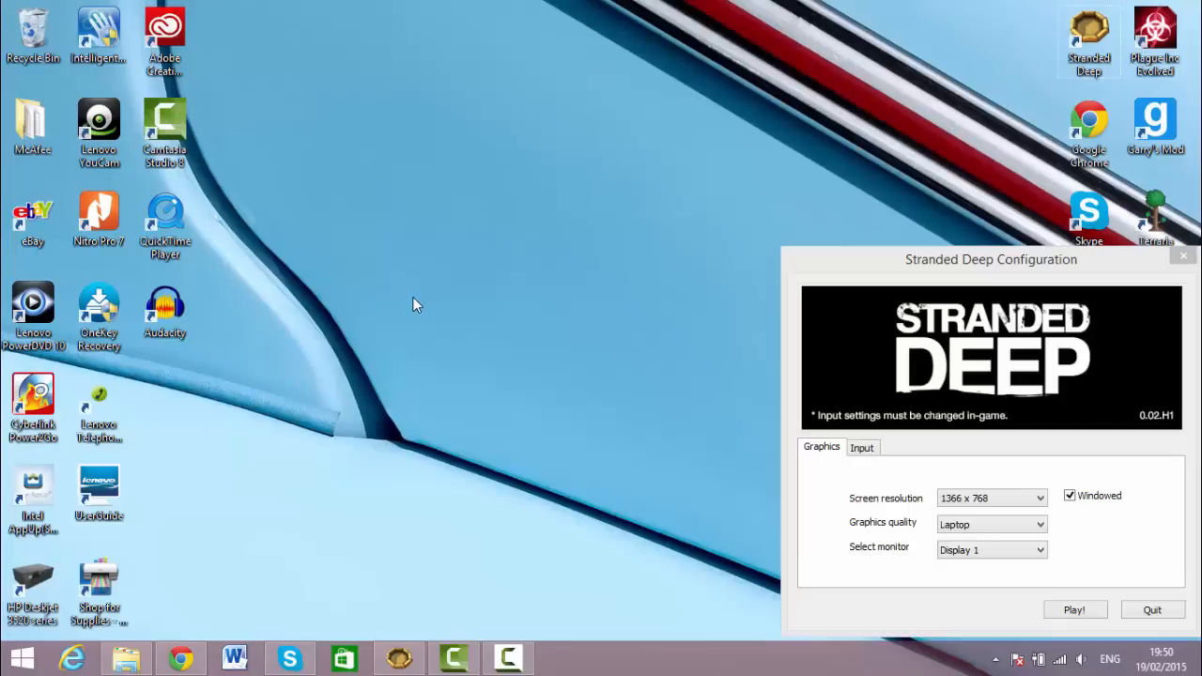
{"action": "mouse_move", "coordinate": [359, 413]}
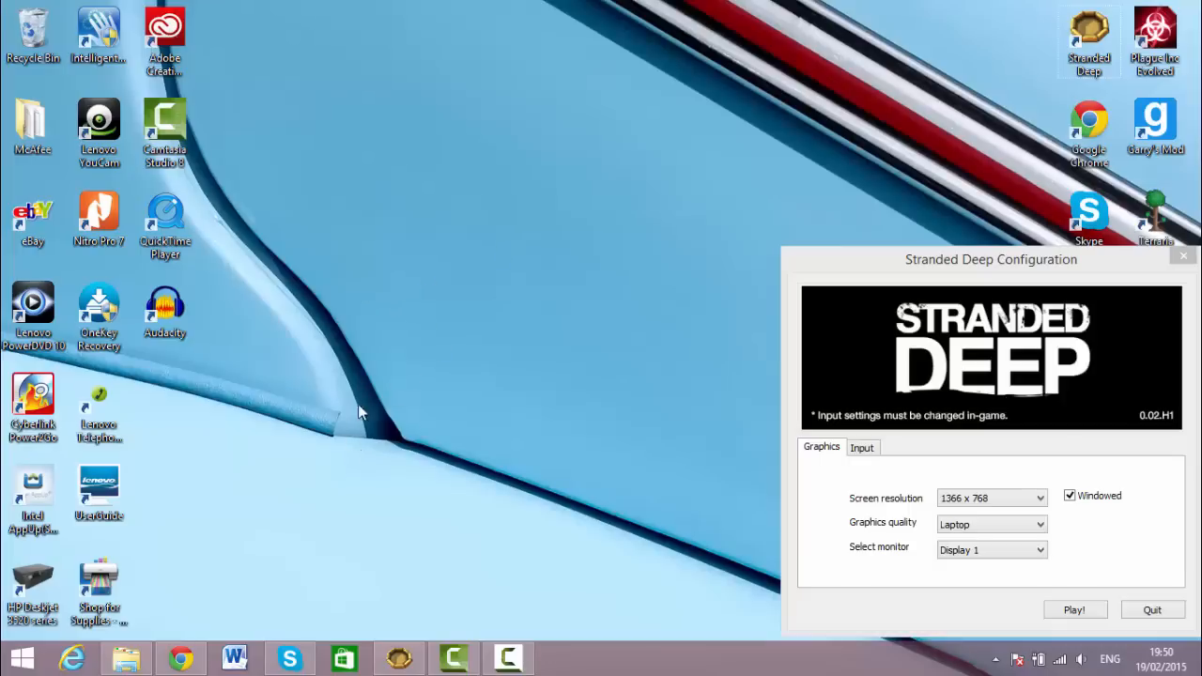
{"action": "mouse_move", "coordinate": [151, 648]}
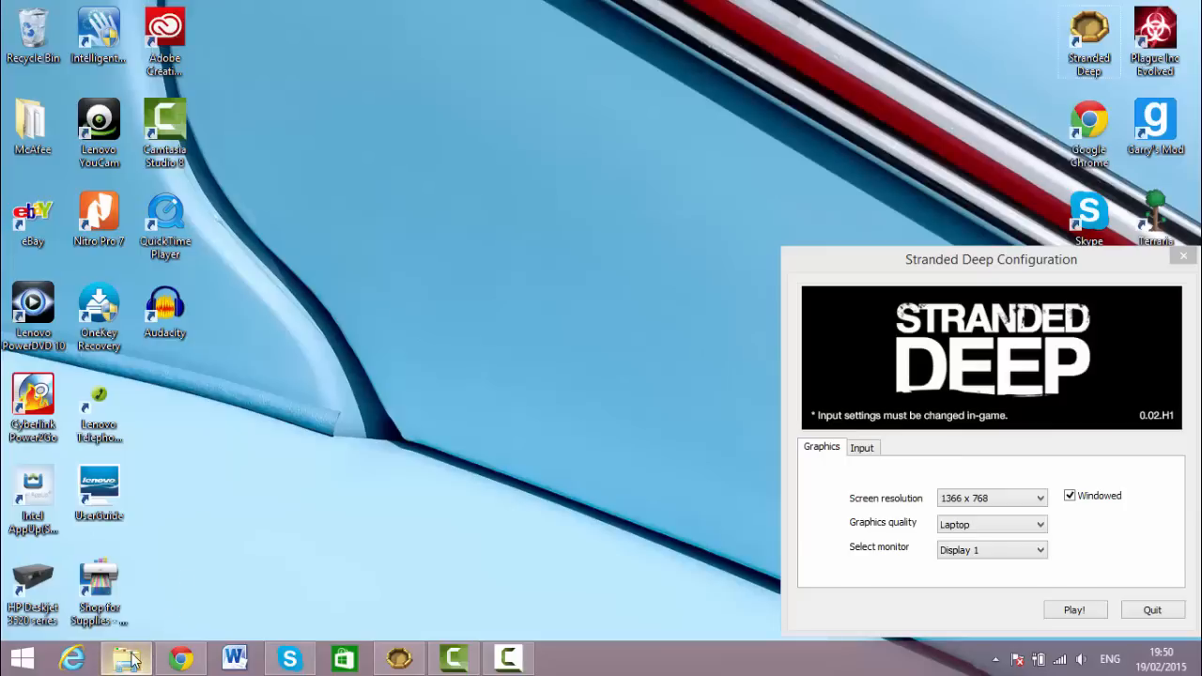
{"action": "mouse_move", "coordinate": [127, 658]}
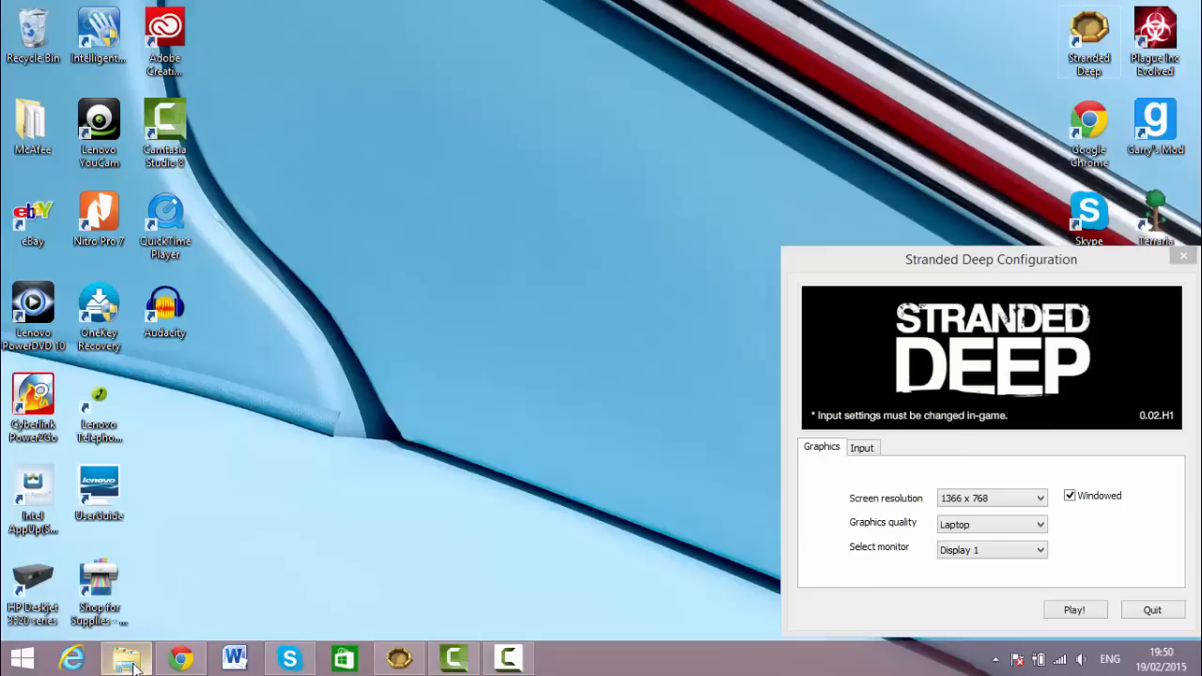
Open File Explorer and browse from the C: drive into Program Files (x86) > Steam.
{"action": "left_click", "coordinate": [126, 658]}
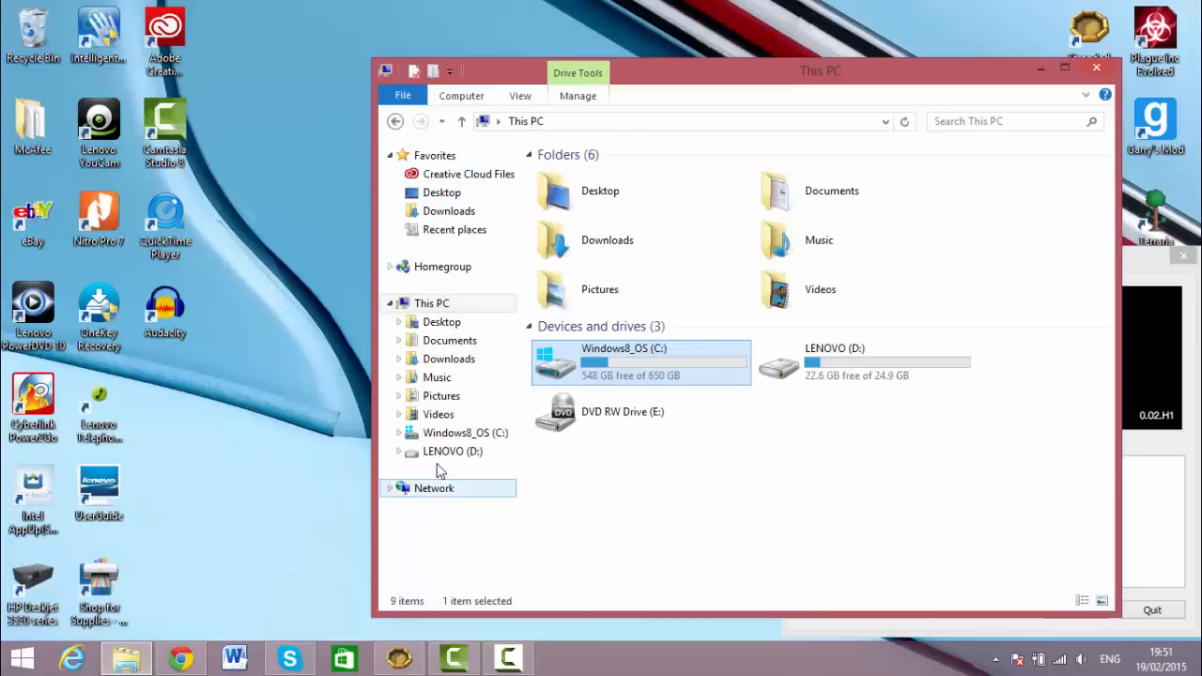
{"action": "left_click", "coordinate": [465, 432]}
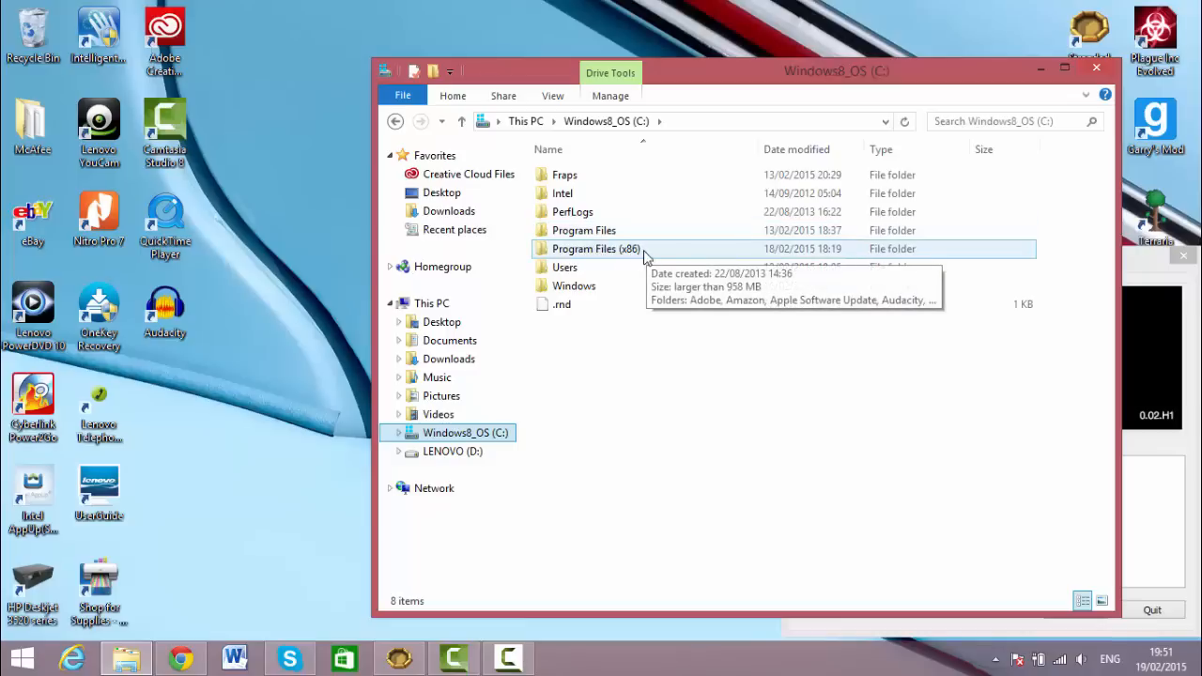
{"action": "double_click", "coordinate": [595, 248]}
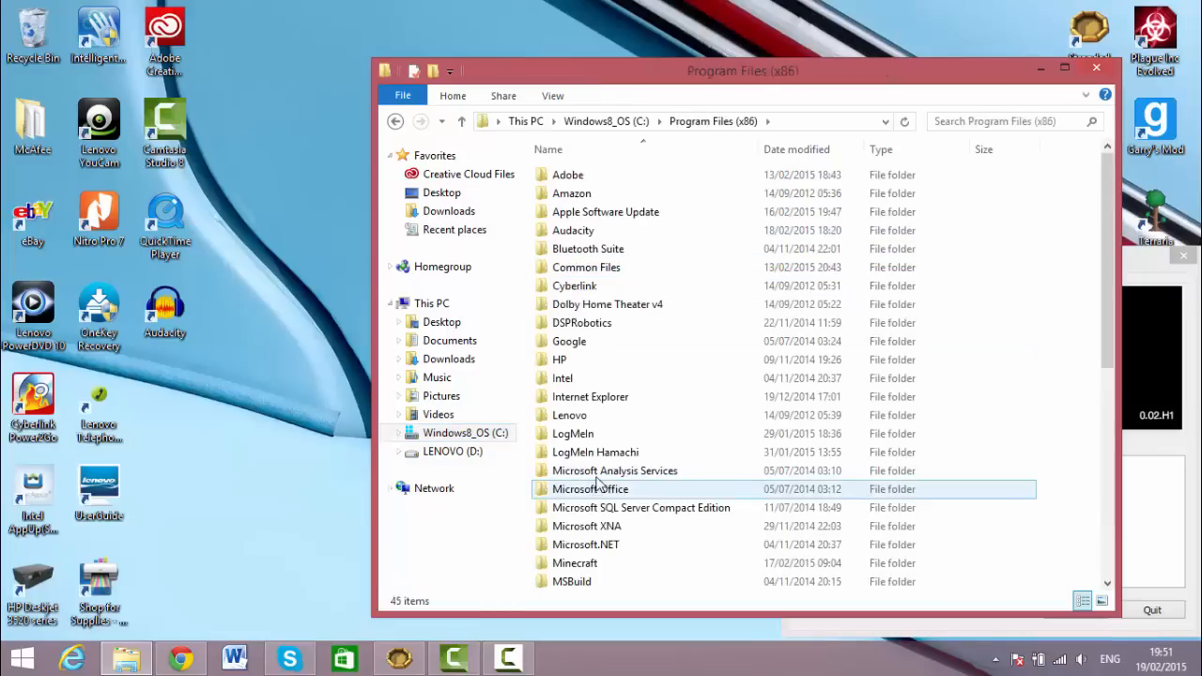
{"action": "scroll", "scroll_direction": "down", "scroll_amount": 3}
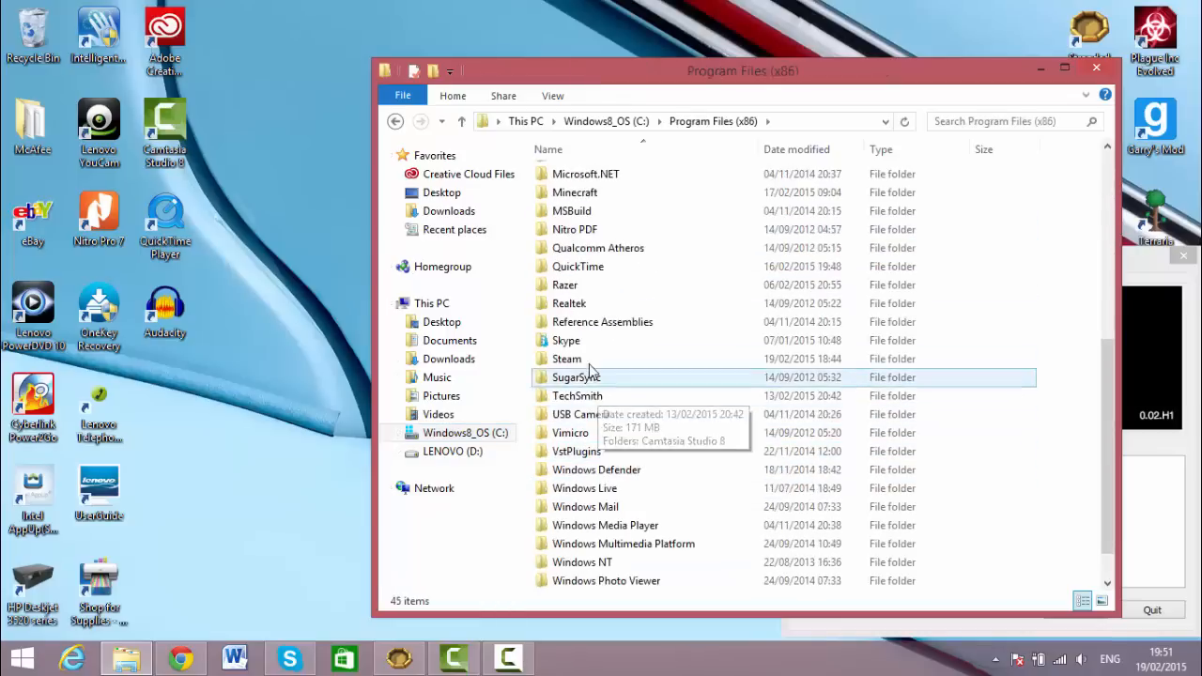
{"action": "double_click", "coordinate": [566, 359]}
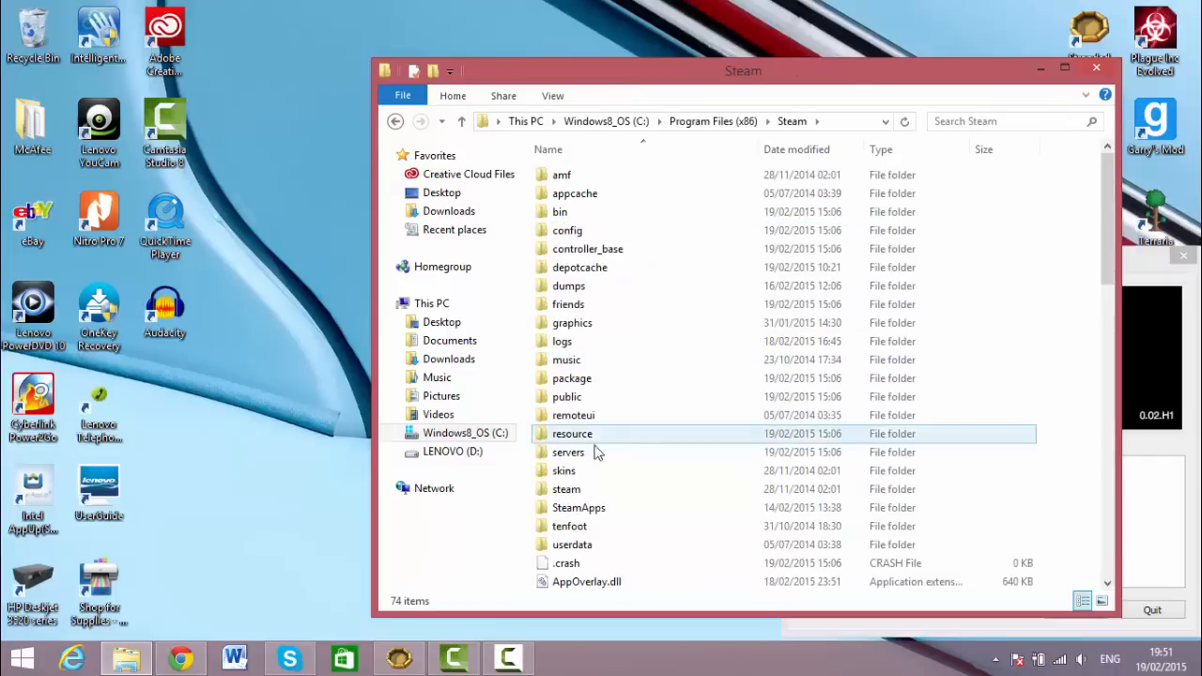
Continue through SteamApps > common > Stranded Deep into Stranded_Deep_x64_Data, selecting Data.
{"action": "double_click", "coordinate": [579, 507]}
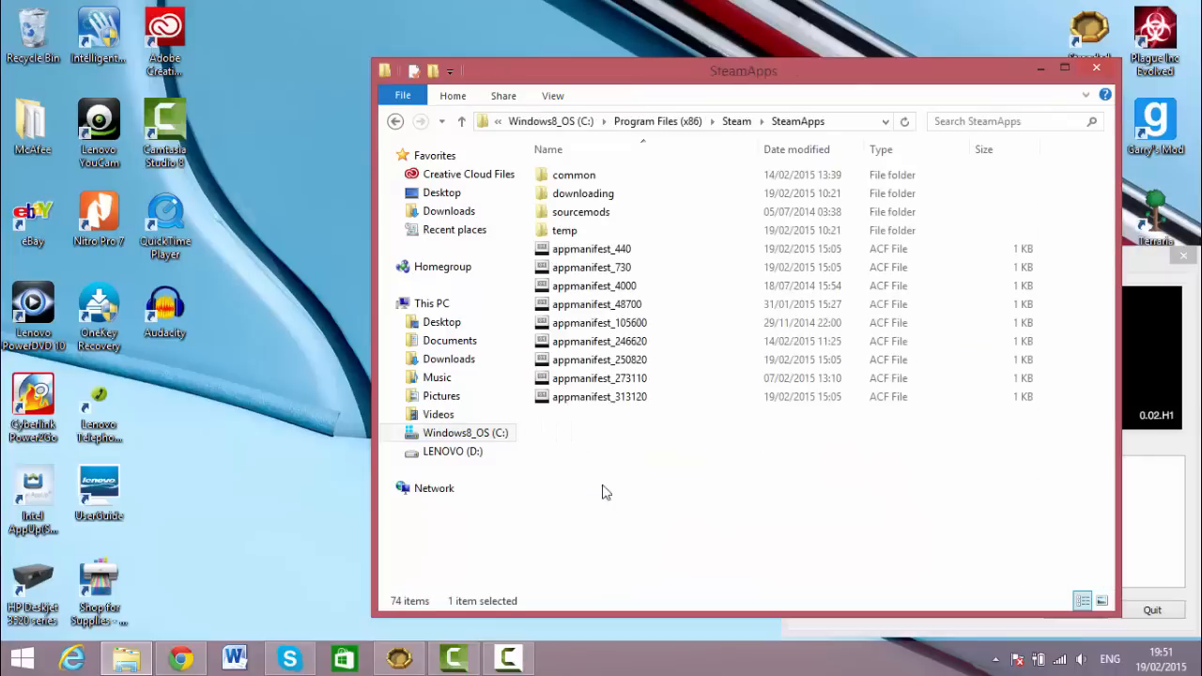
{"action": "left_click", "coordinate": [574, 175]}
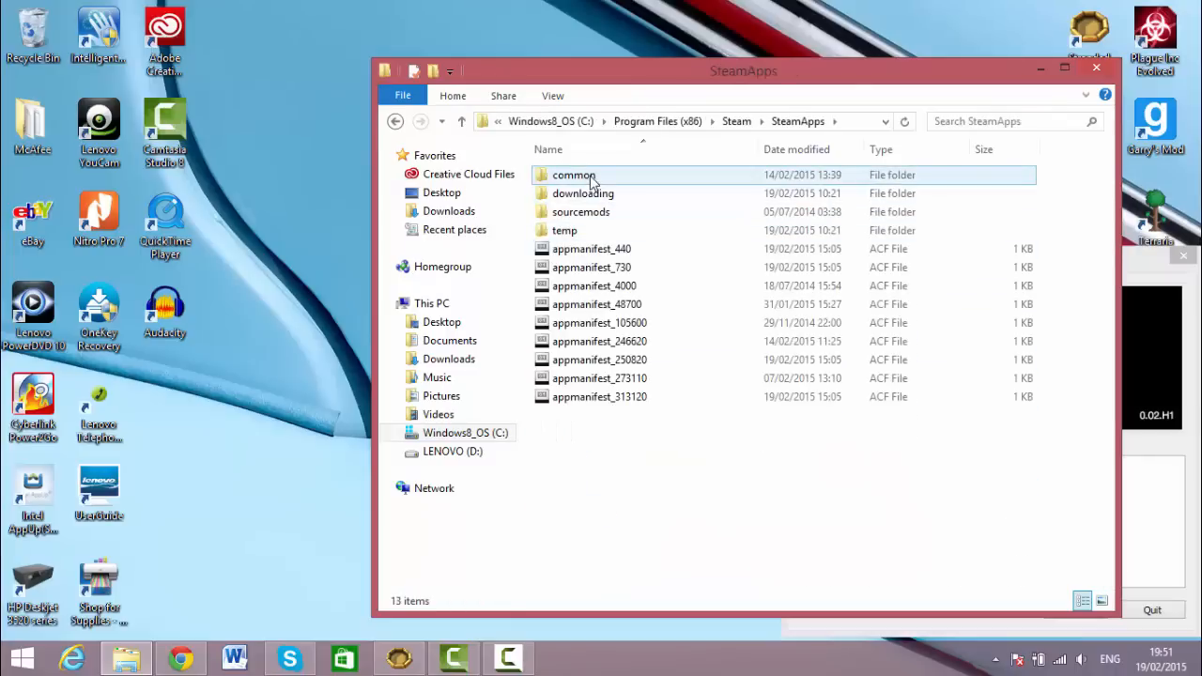
{"action": "double_click", "coordinate": [573, 175]}
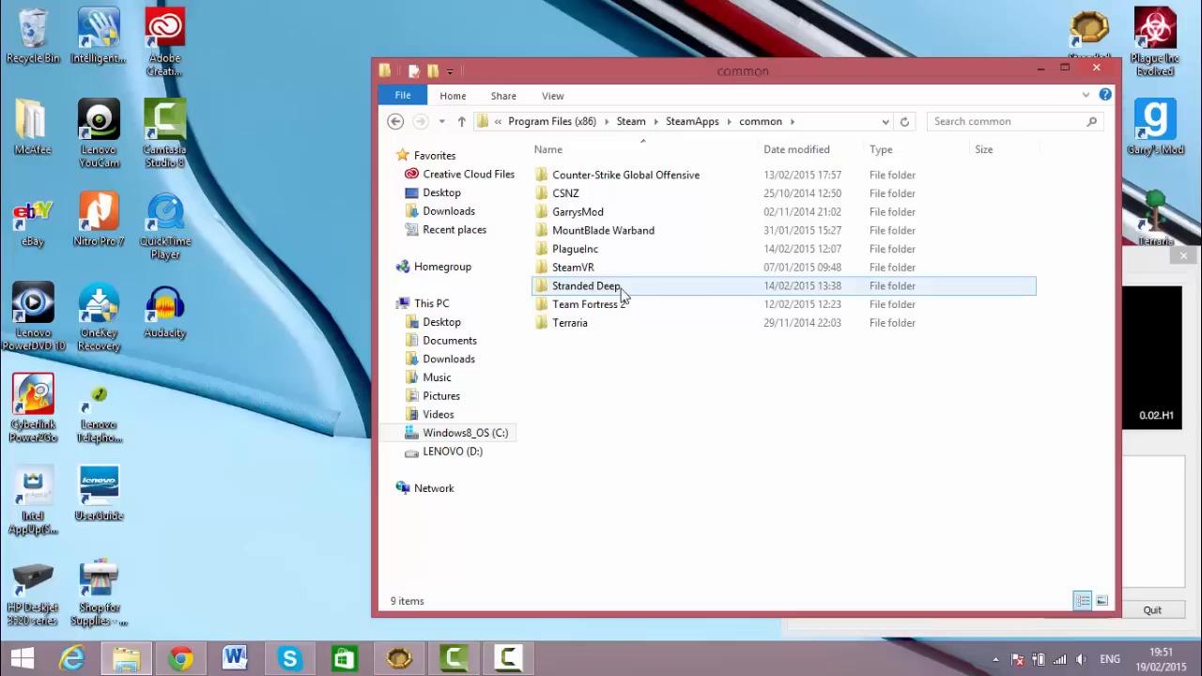
{"action": "double_click", "coordinate": [586, 285]}
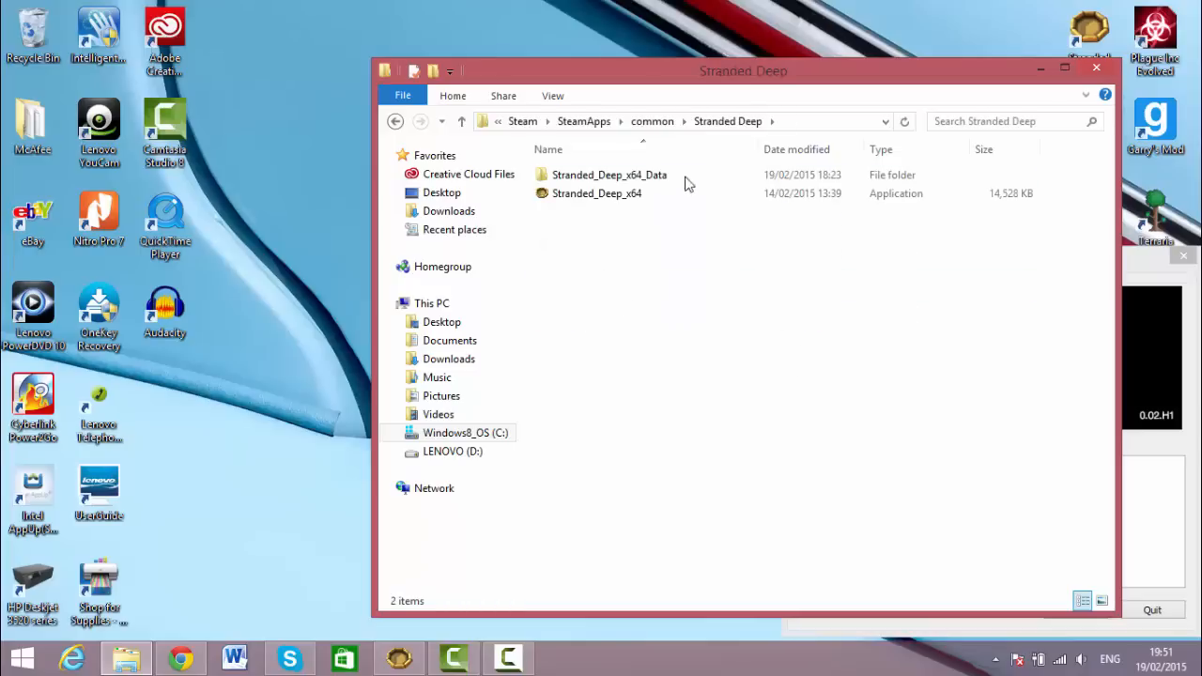
{"action": "double_click", "coordinate": [610, 175]}
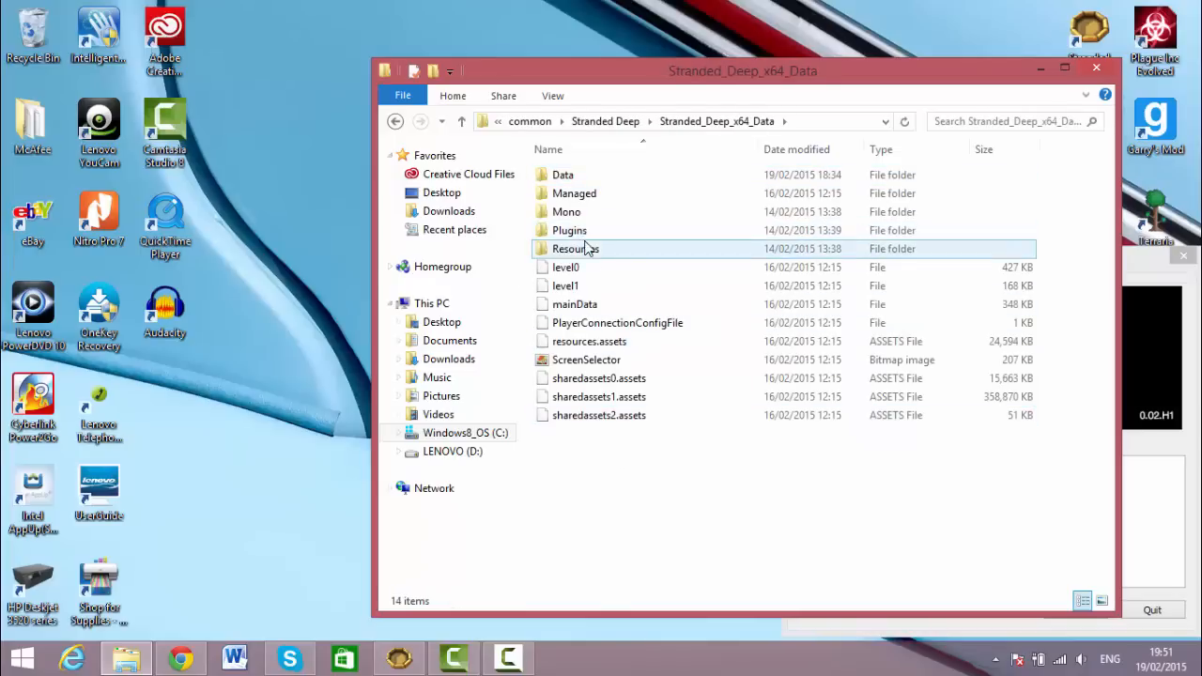
{"action": "left_click", "coordinate": [565, 286]}
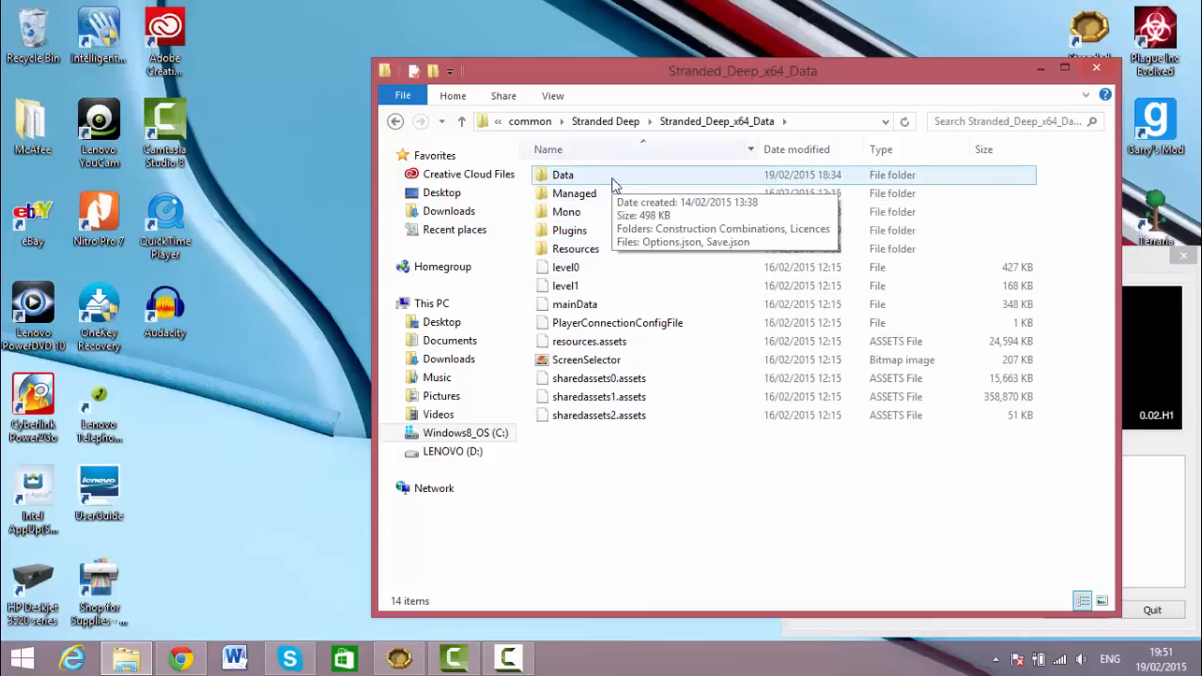
Browse Data > Construction Combinations > Building, then go back to Construction Combinations.
{"action": "double_click", "coordinate": [562, 175]}
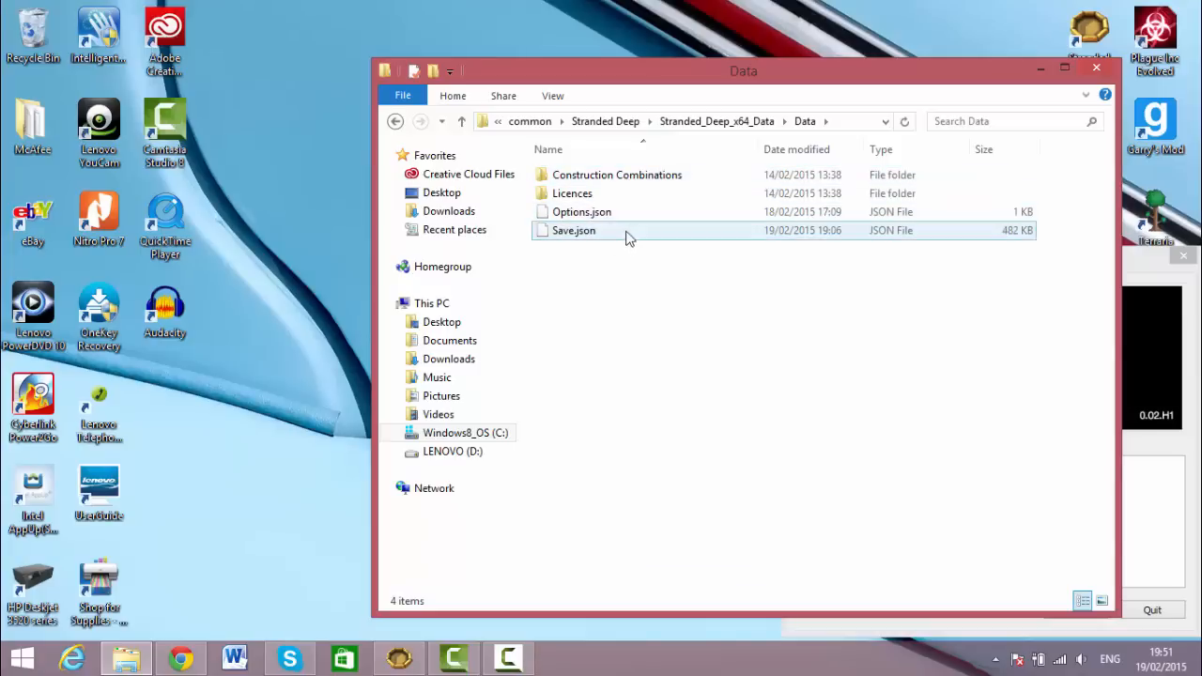
{"action": "double_click", "coordinate": [616, 174]}
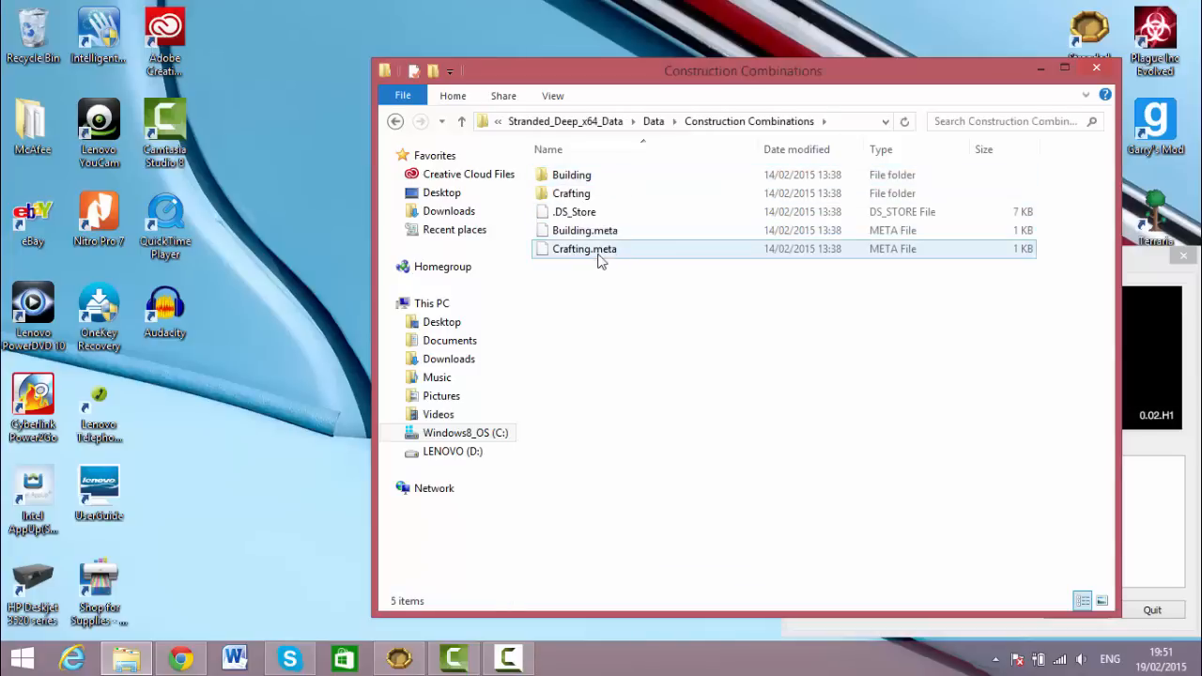
{"action": "left_click", "coordinate": [571, 193]}
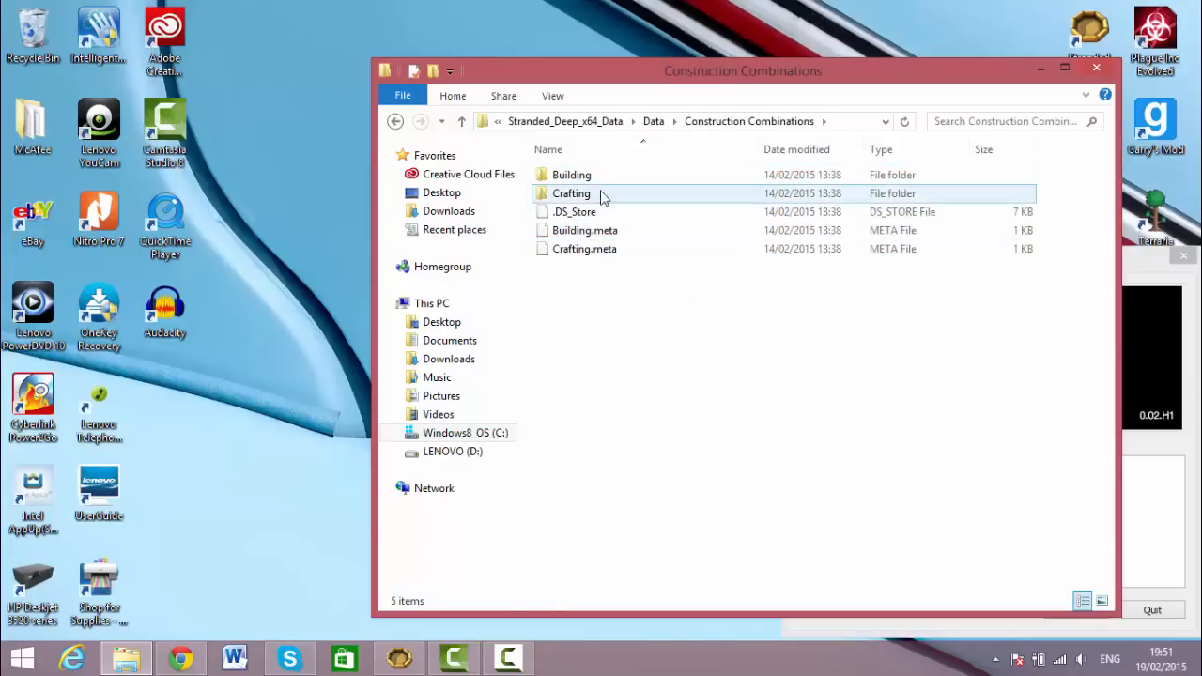
{"action": "left_click", "coordinate": [572, 174]}
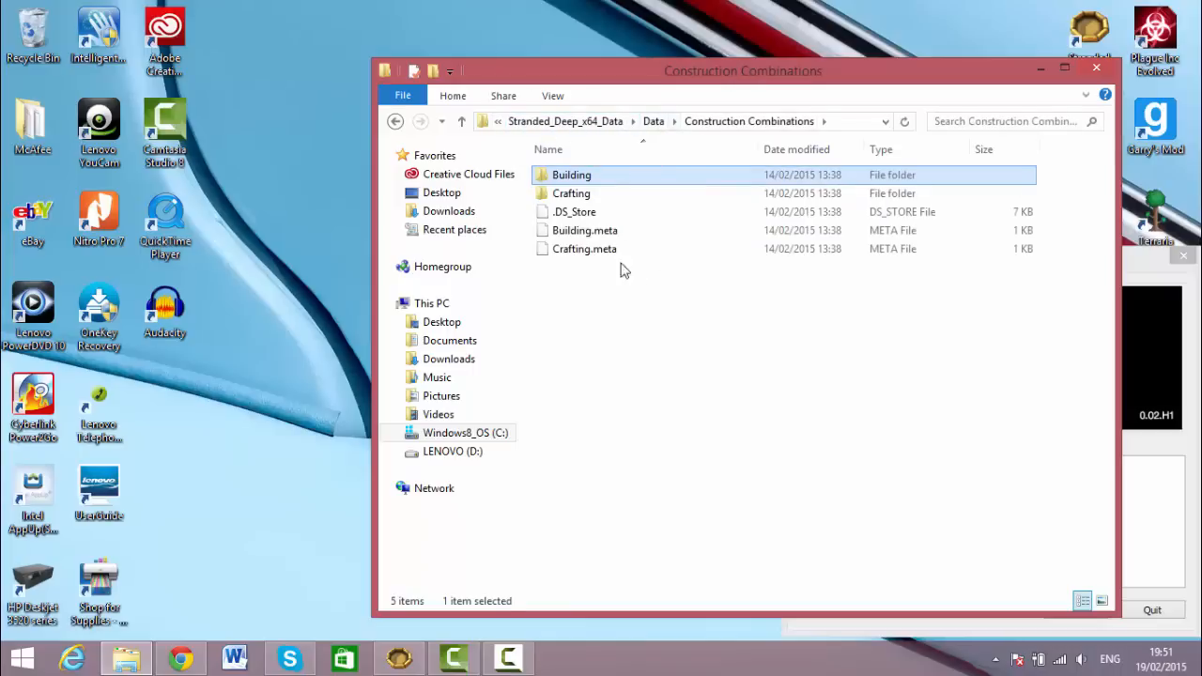
{"action": "mouse_move", "coordinate": [643, 136]}
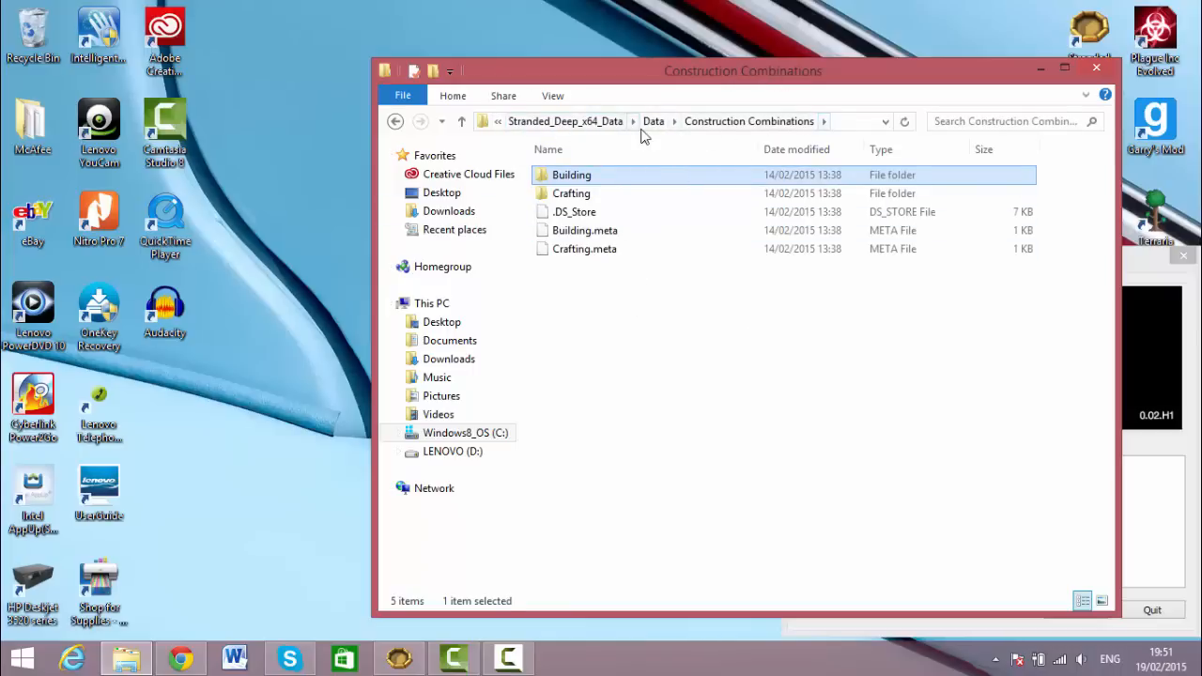
{"action": "double_click", "coordinate": [572, 175]}
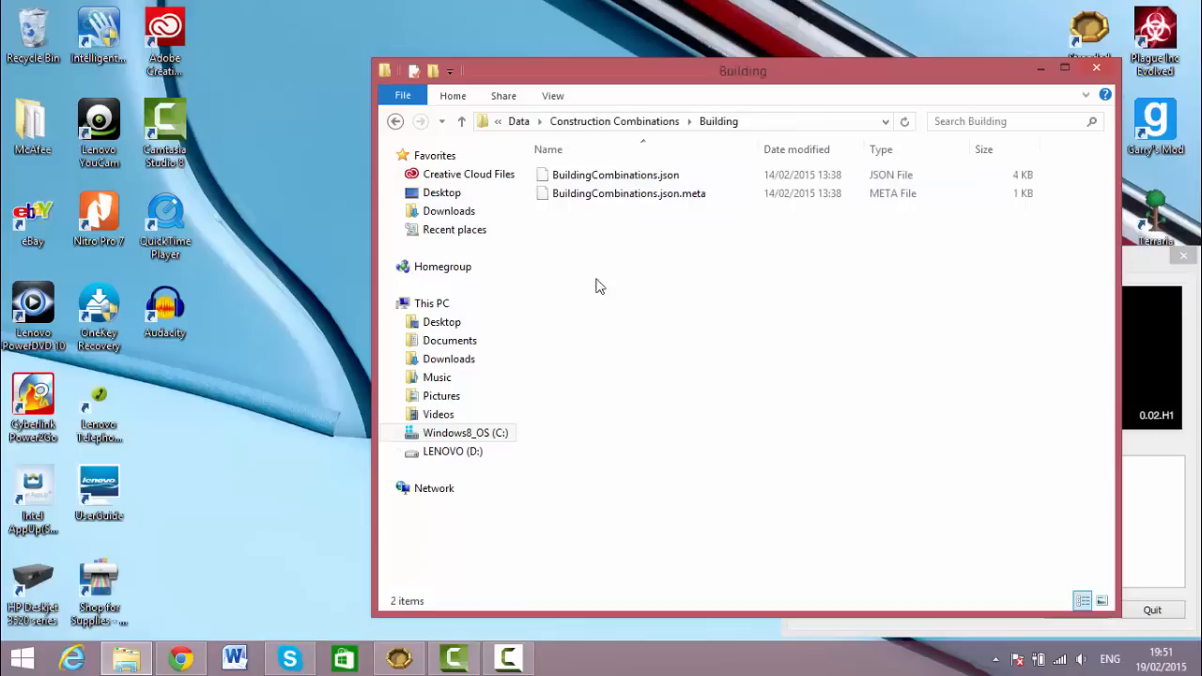
{"action": "left_click", "coordinate": [461, 122]}
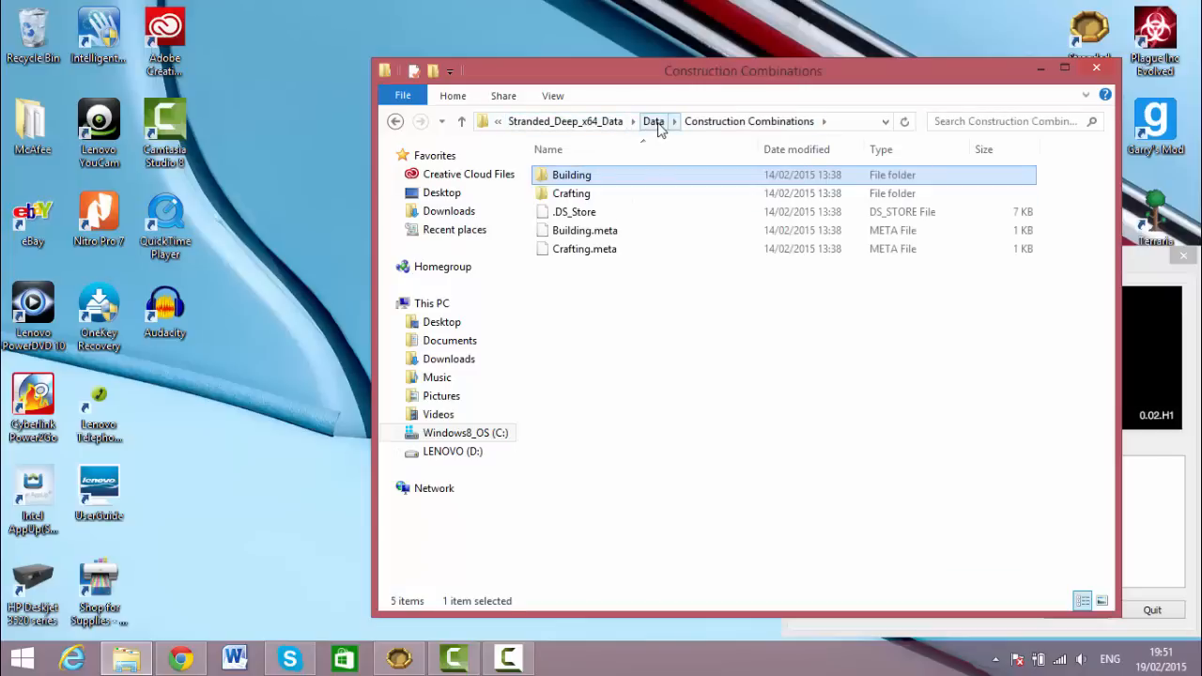
{"action": "mouse_move", "coordinate": [655, 132]}
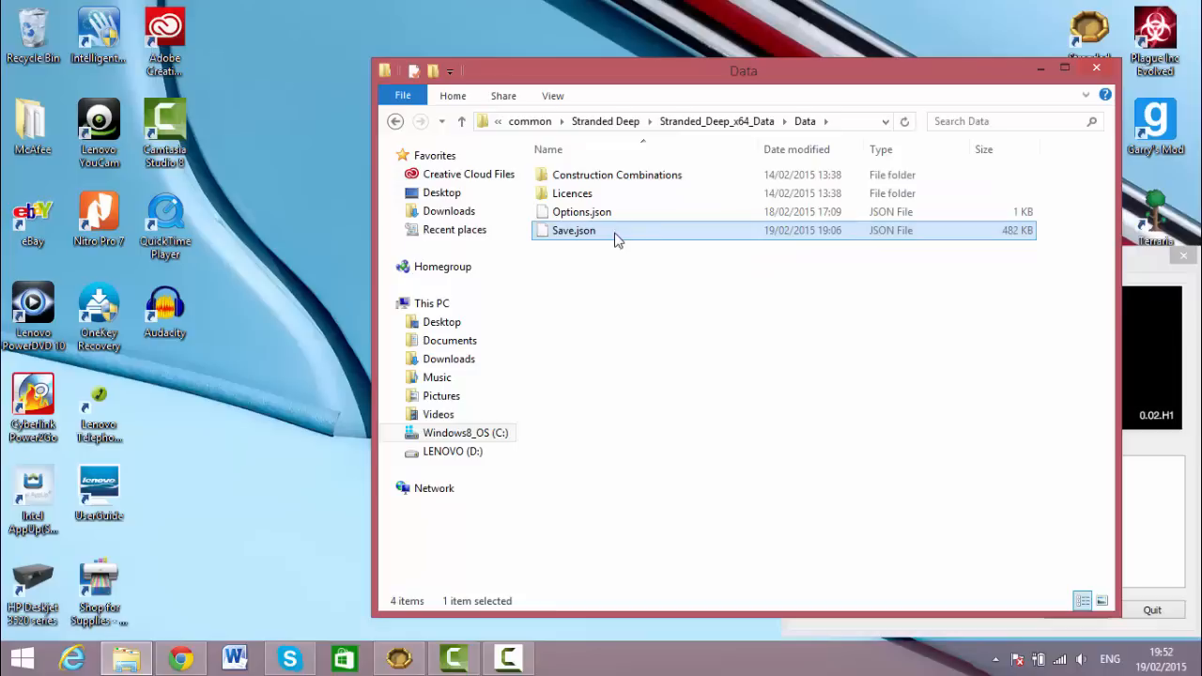
{"action": "mouse_move", "coordinate": [658, 233]}
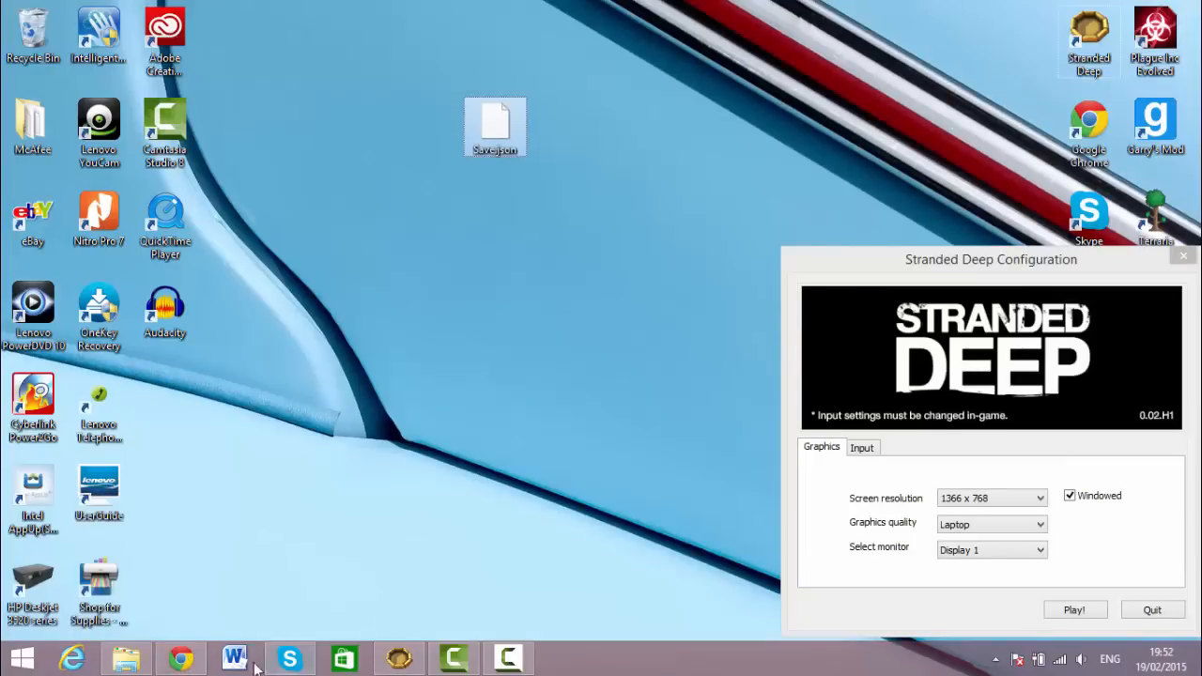
Search for "json editor" in Google Chrome.
{"action": "left_click", "coordinate": [179, 658]}
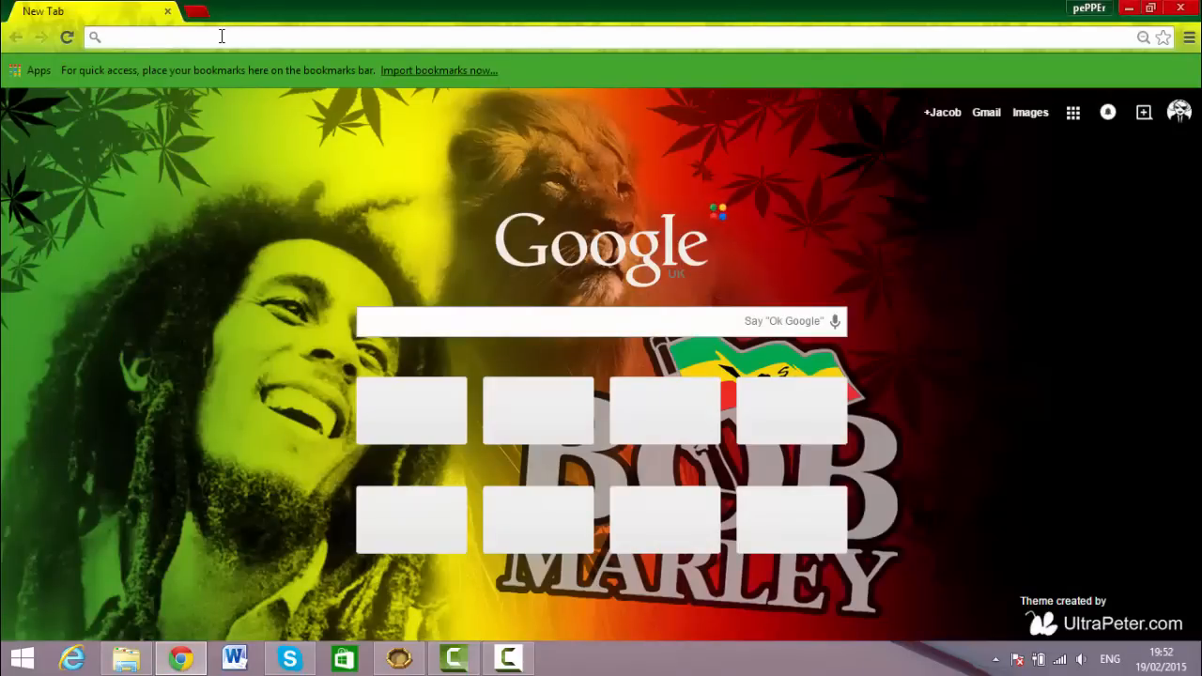
{"action": "left_click", "coordinate": [188, 36]}
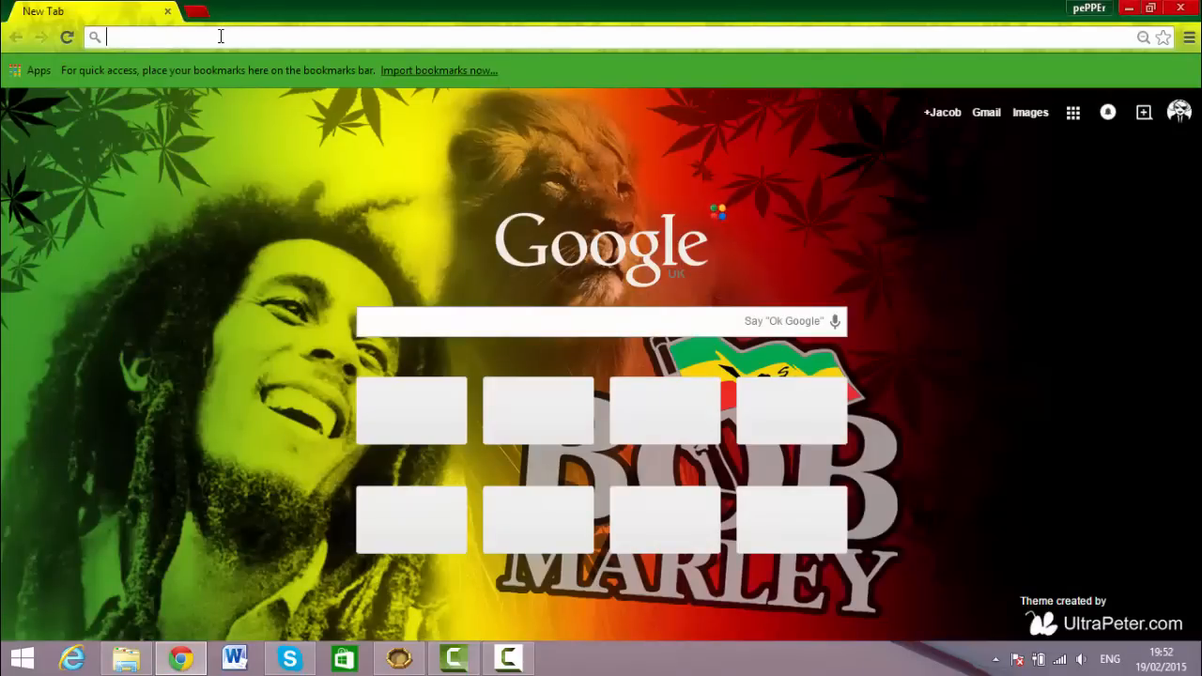
{"action": "type", "text": "json"}
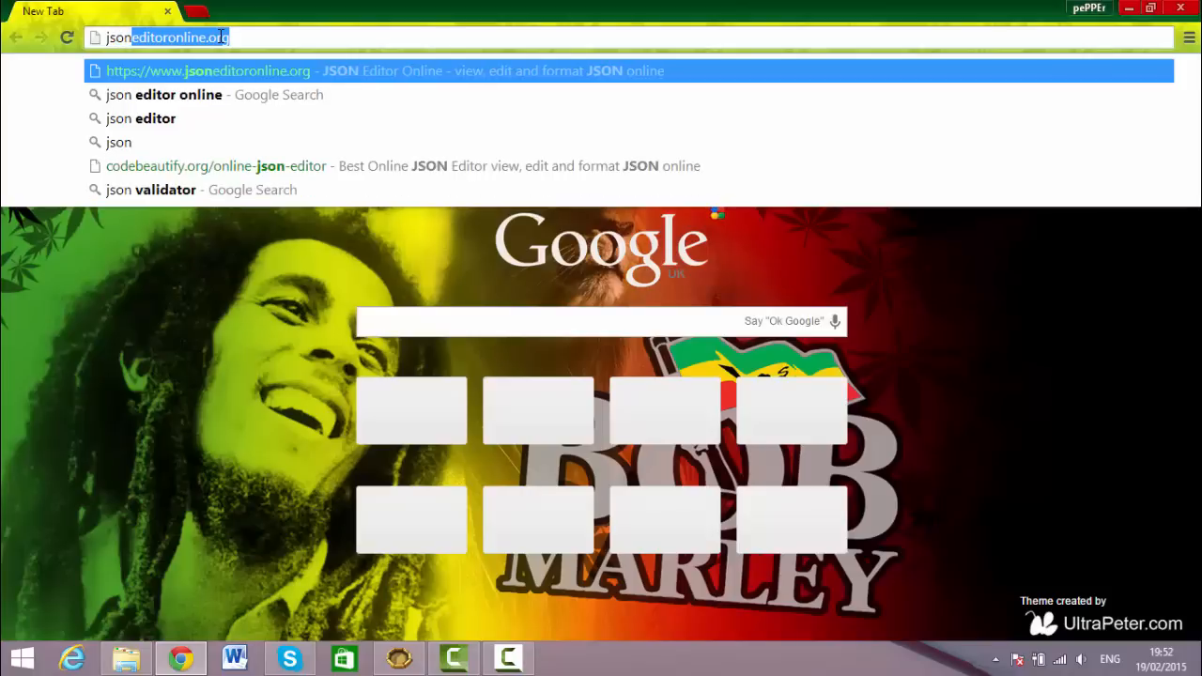
{"action": "type", "text": "editor"}
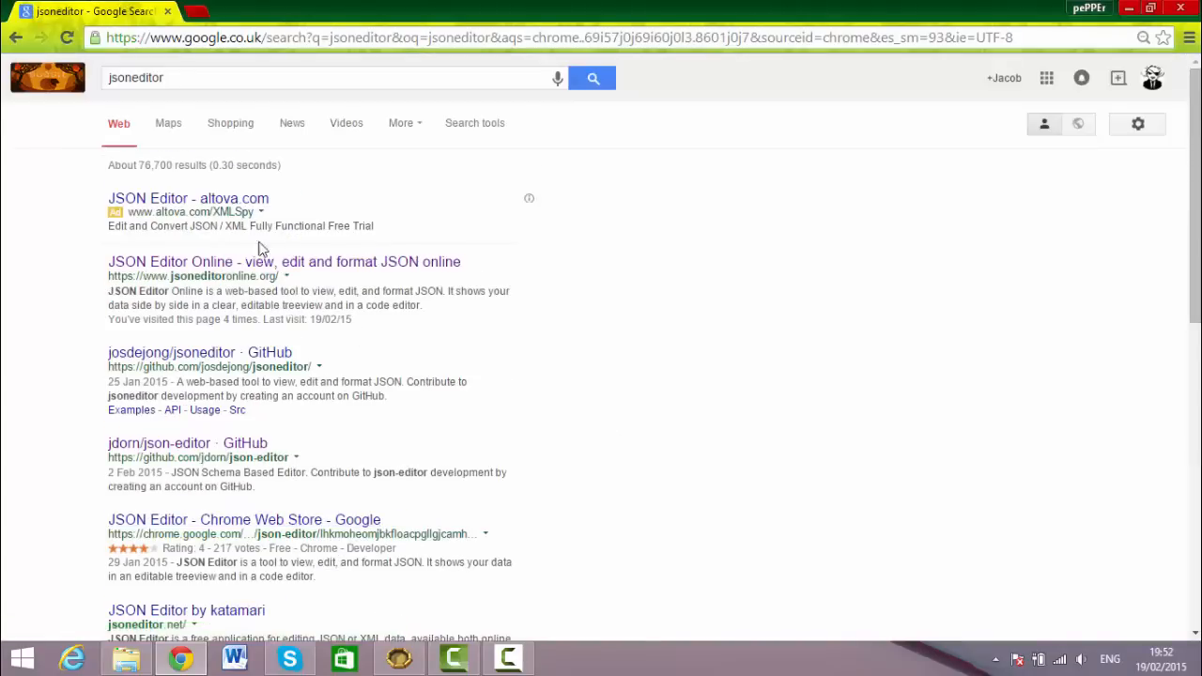
Open the 'JSON Editor Online - view, edit and format JSON online' result.
{"action": "left_click", "coordinate": [283, 261]}
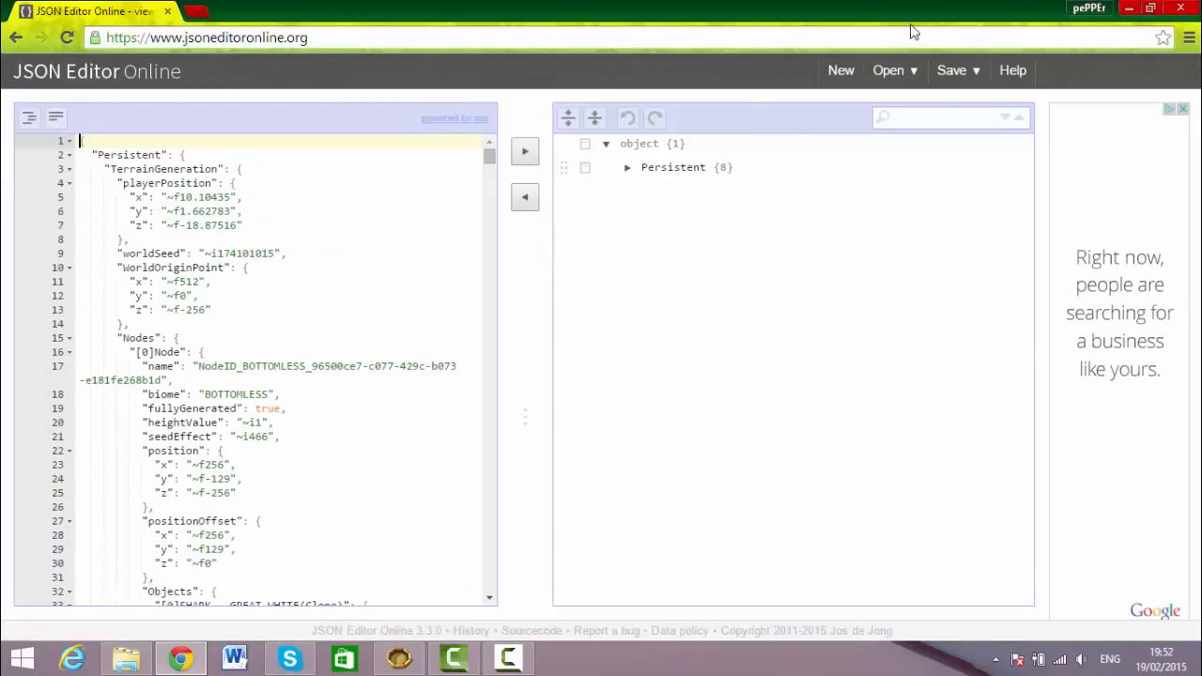
{"action": "left_click", "coordinate": [888, 70]}
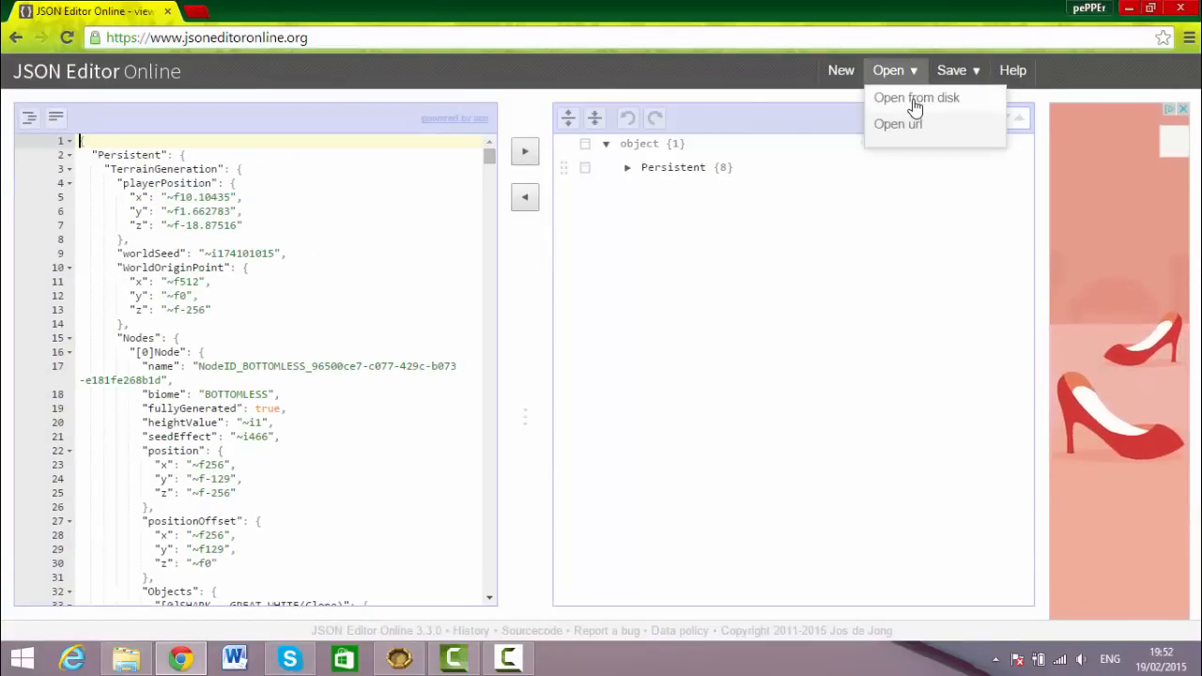
{"action": "left_click", "coordinate": [916, 98]}
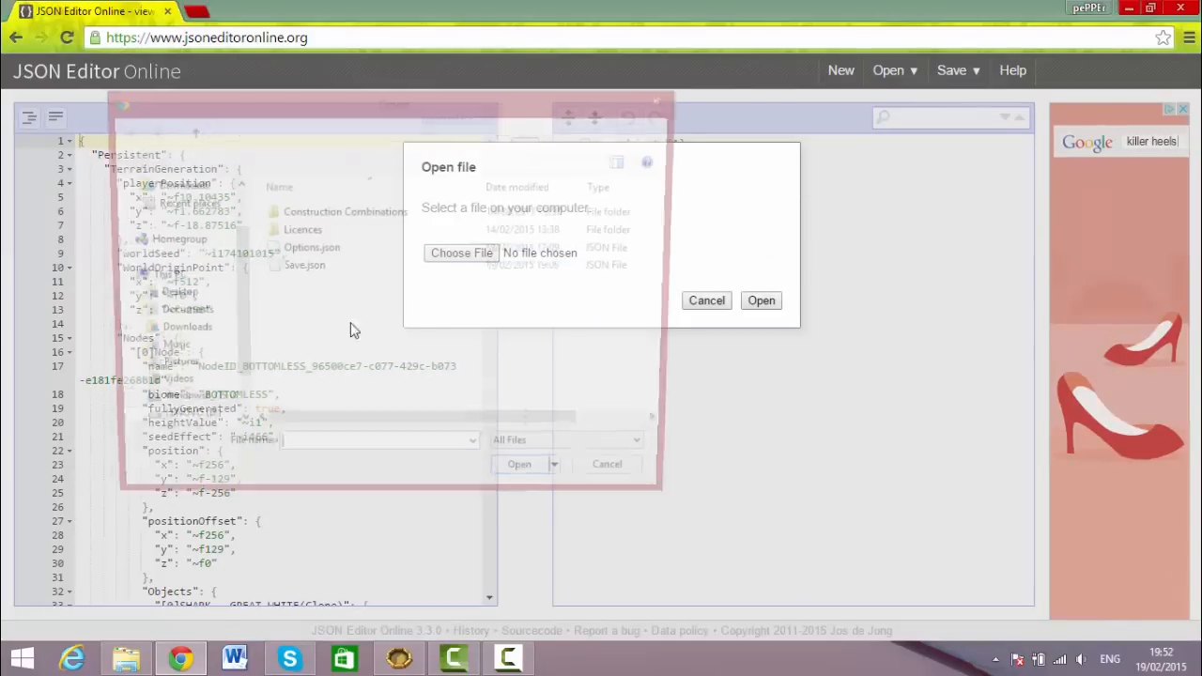
{"action": "left_click", "coordinate": [461, 253]}
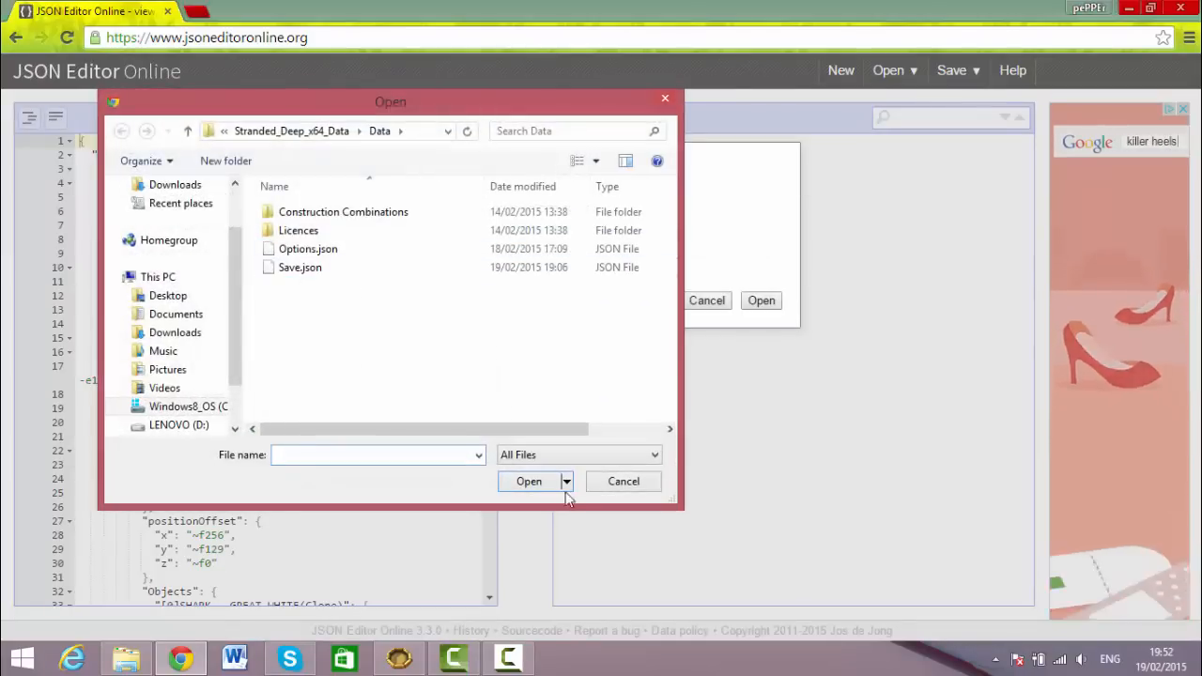
{"action": "left_click", "coordinate": [308, 249]}
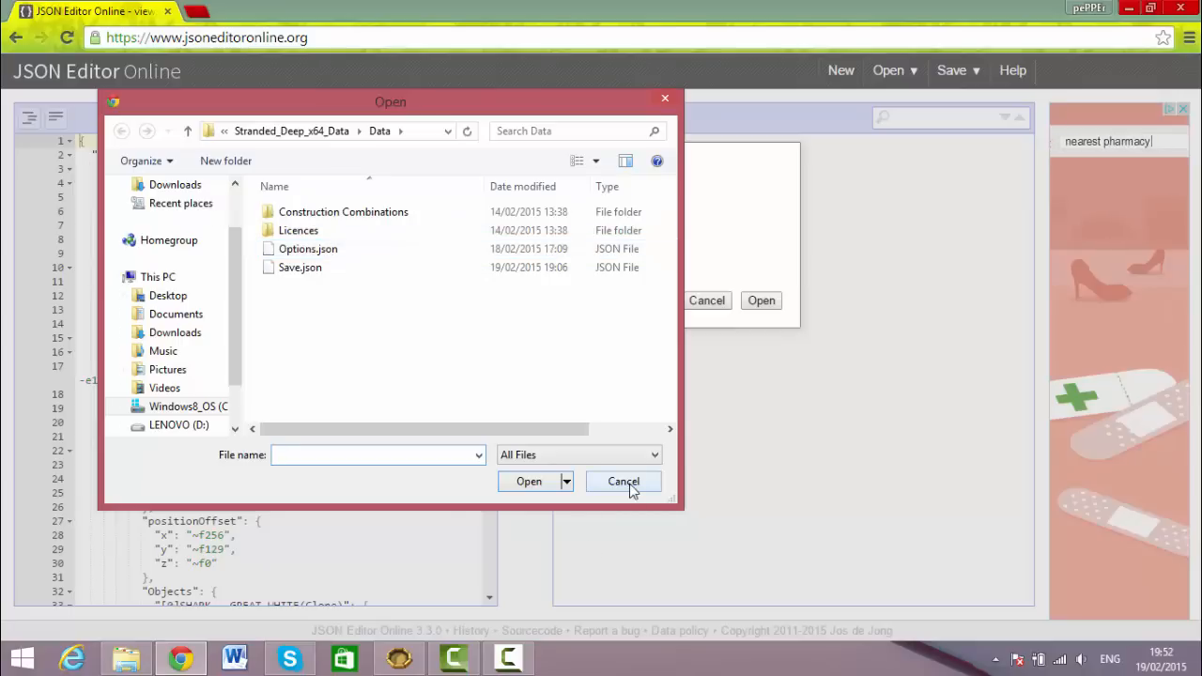
{"action": "left_click", "coordinate": [624, 480]}
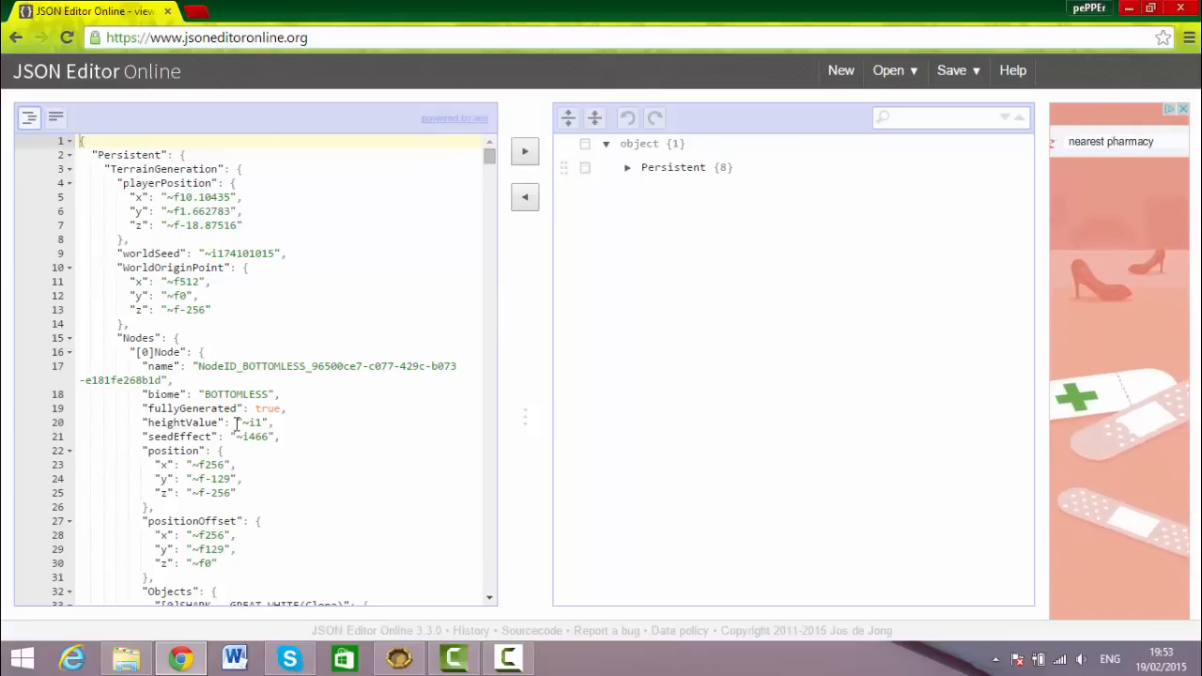
Scroll the code pane down to around line 2000, past the shark and stick objects.
{"action": "scroll", "scroll_direction": "down", "scroll_amount": 3}
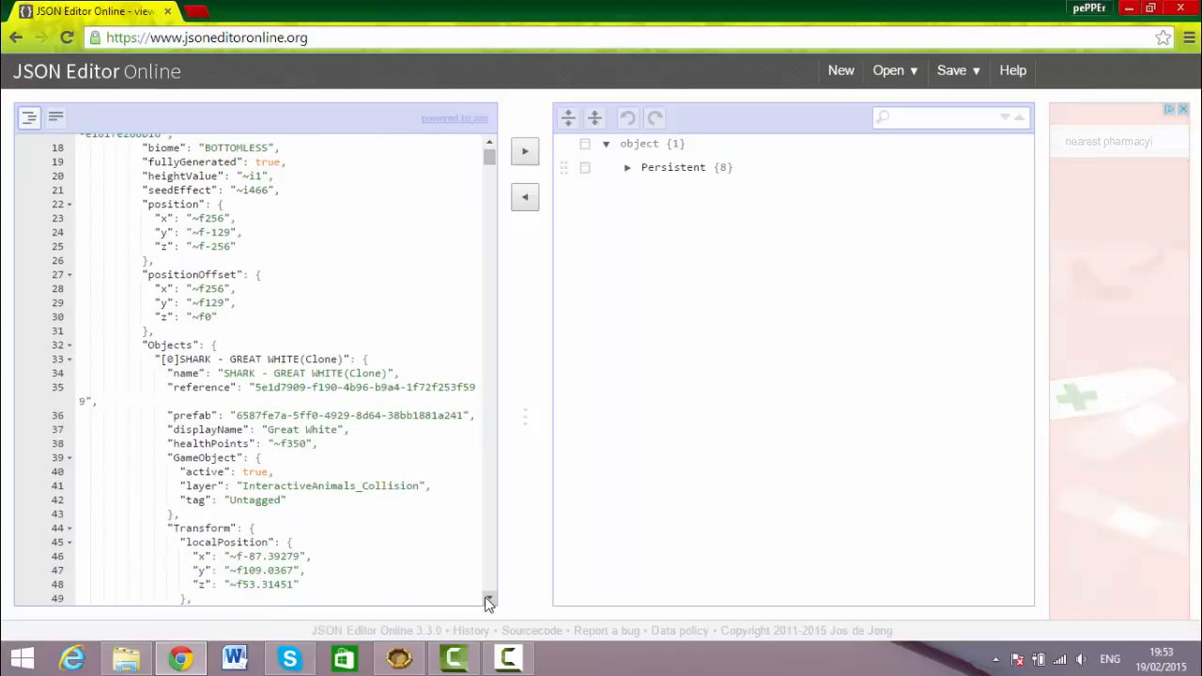
{"action": "scroll", "scroll_direction": "down", "scroll_amount": 3}
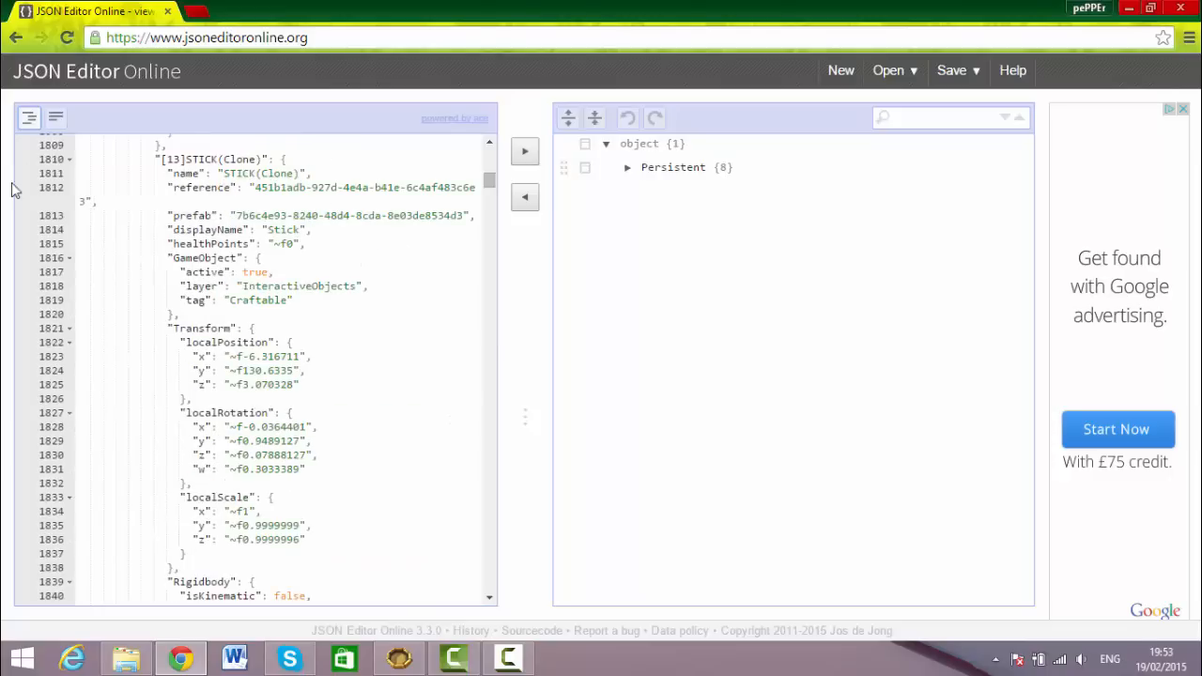
{"action": "scroll", "scroll_direction": "down", "scroll_amount": 3}
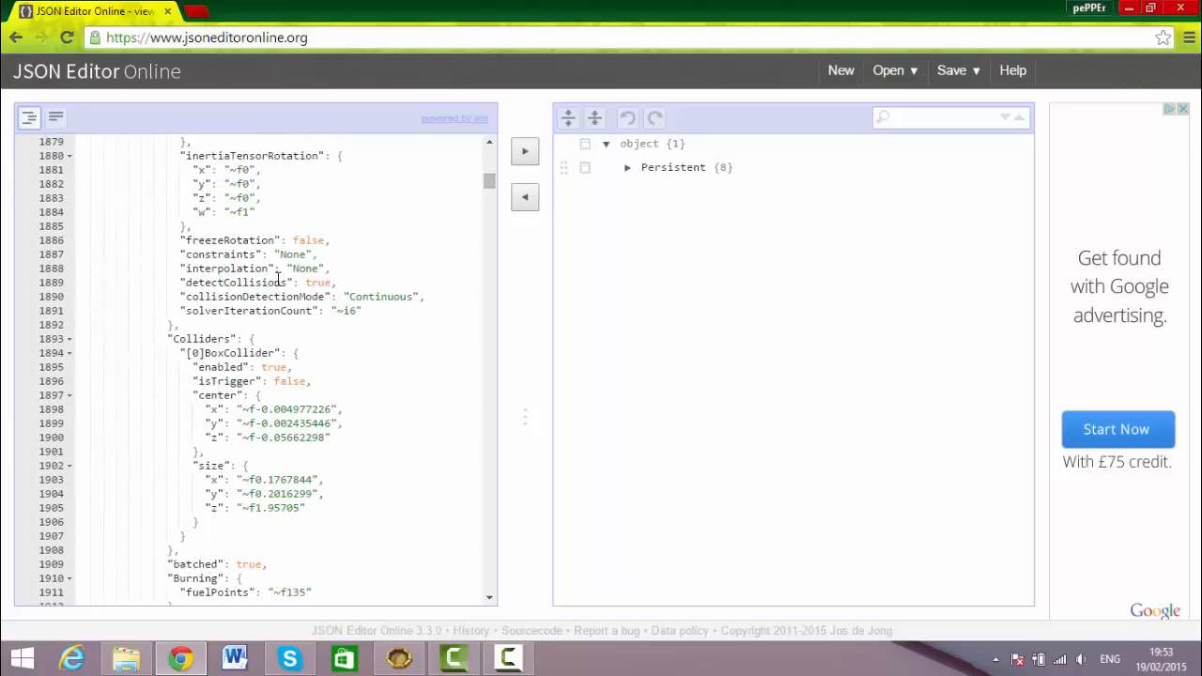
{"action": "scroll", "scroll_direction": "down", "scroll_amount": 3}
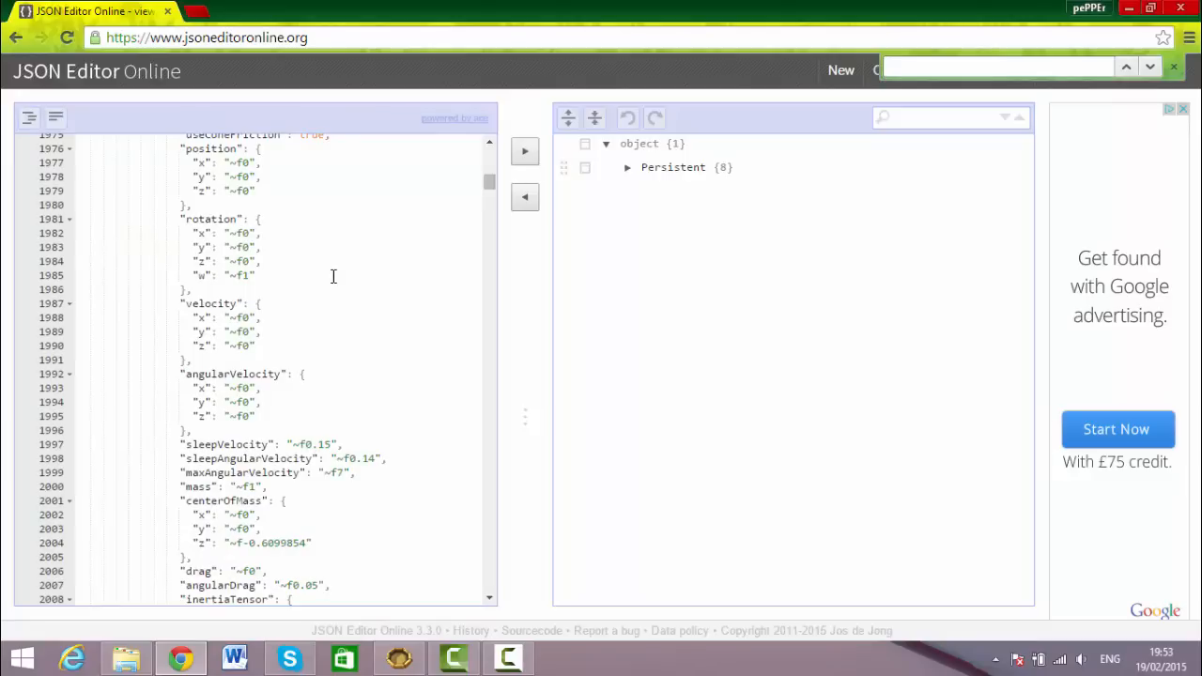
Search for 'player' and jump to the PlayerStatistics block near line 32113.
{"action": "type", "text": "player"}
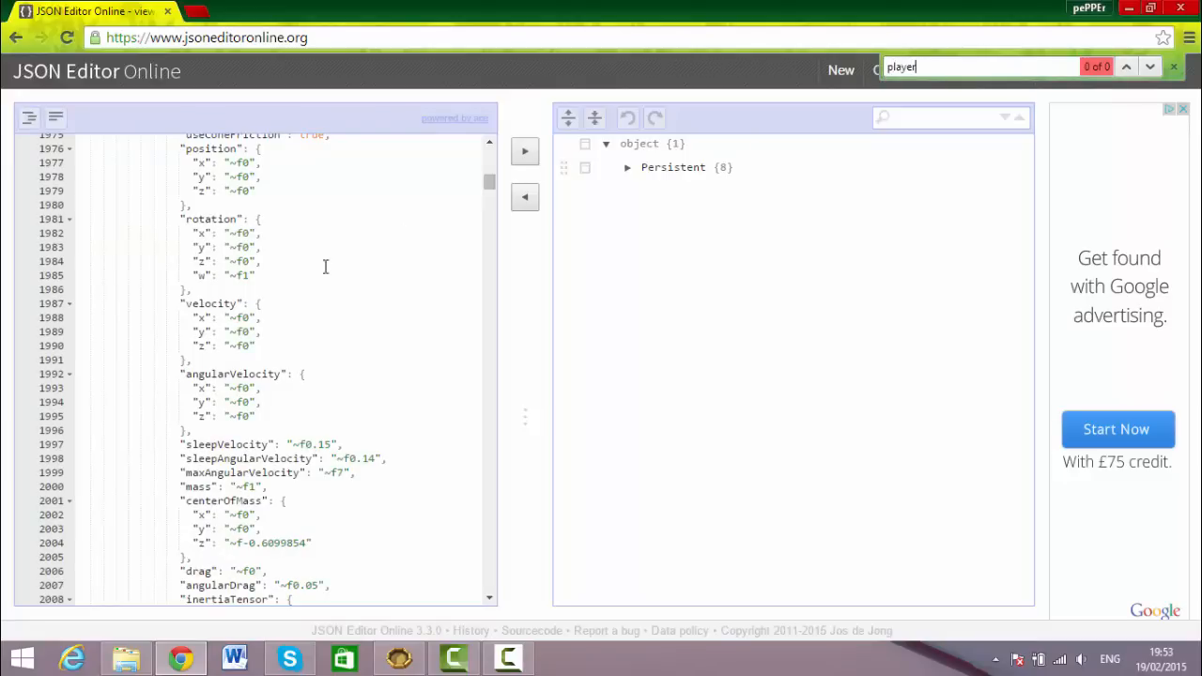
{"action": "key", "text": "ctrl+f"}
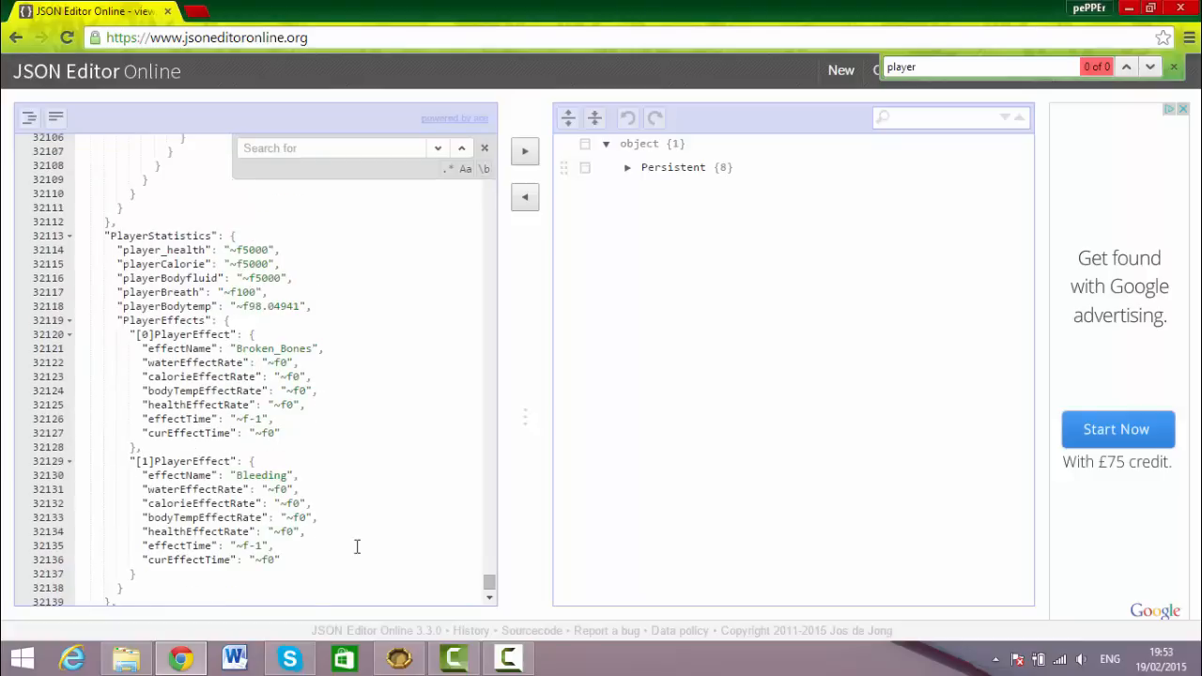
{"action": "left_click", "coordinate": [188, 502]}
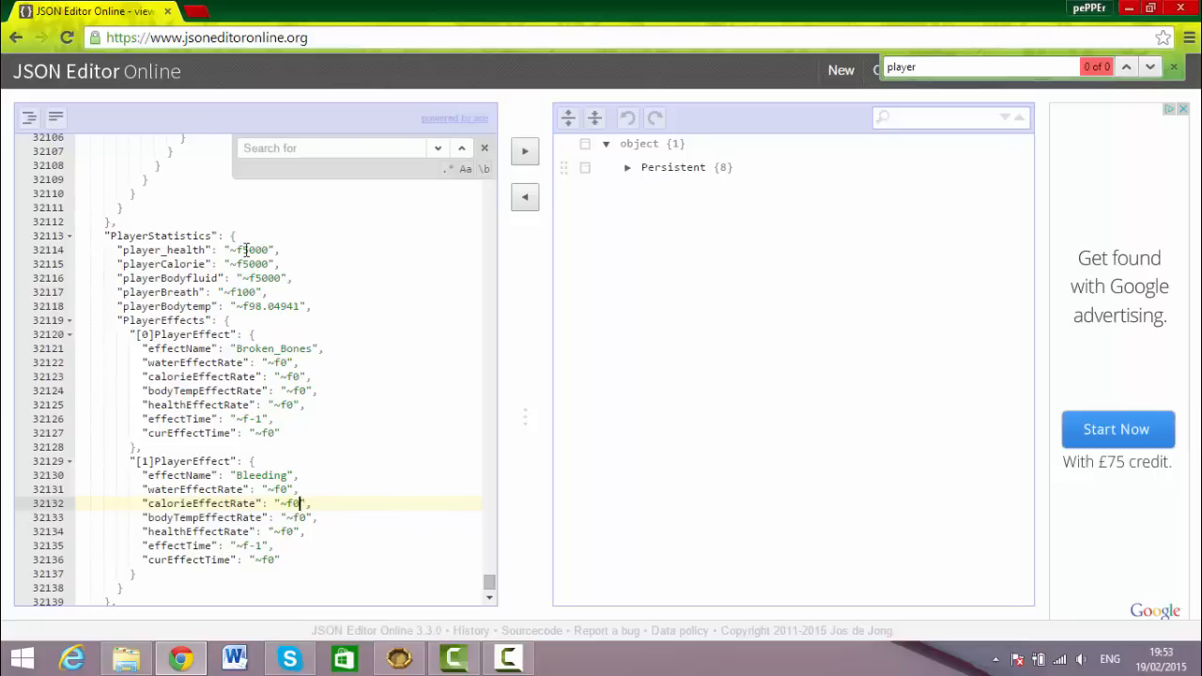
Replace the player_health number on line 32114 with 5000, giving "~f5000".
{"action": "left_click", "coordinate": [270, 250]}
{"action": "type", "text": ".4848"}
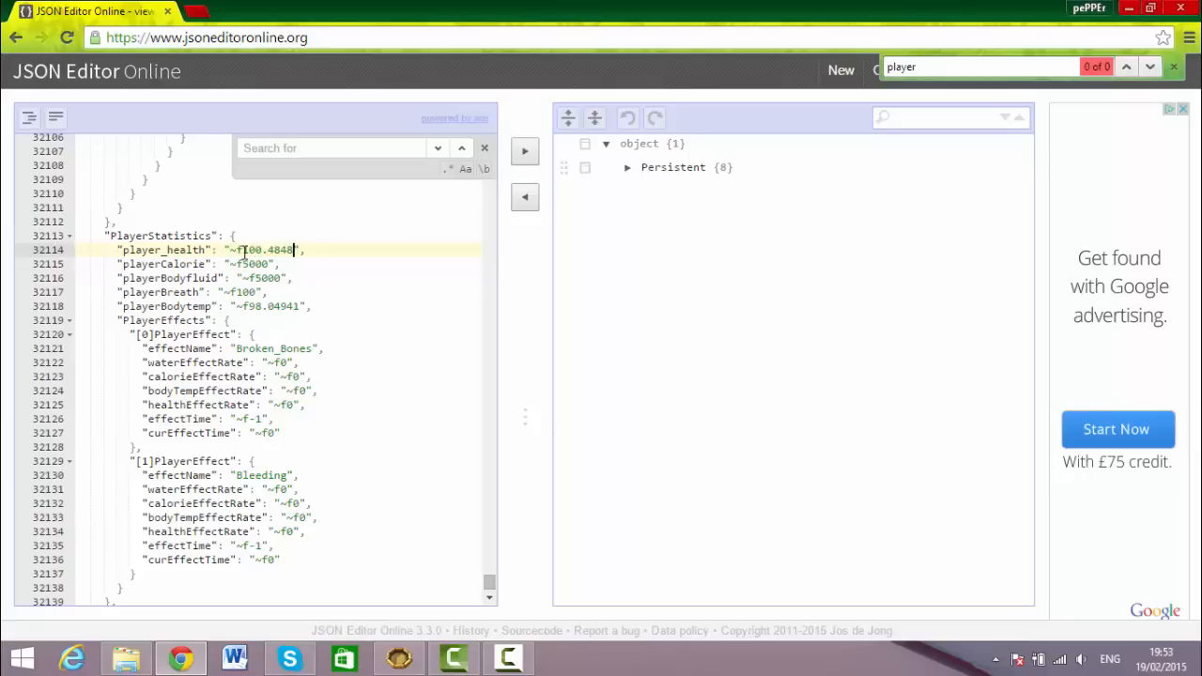
{"action": "key", "text": "Backspace"}
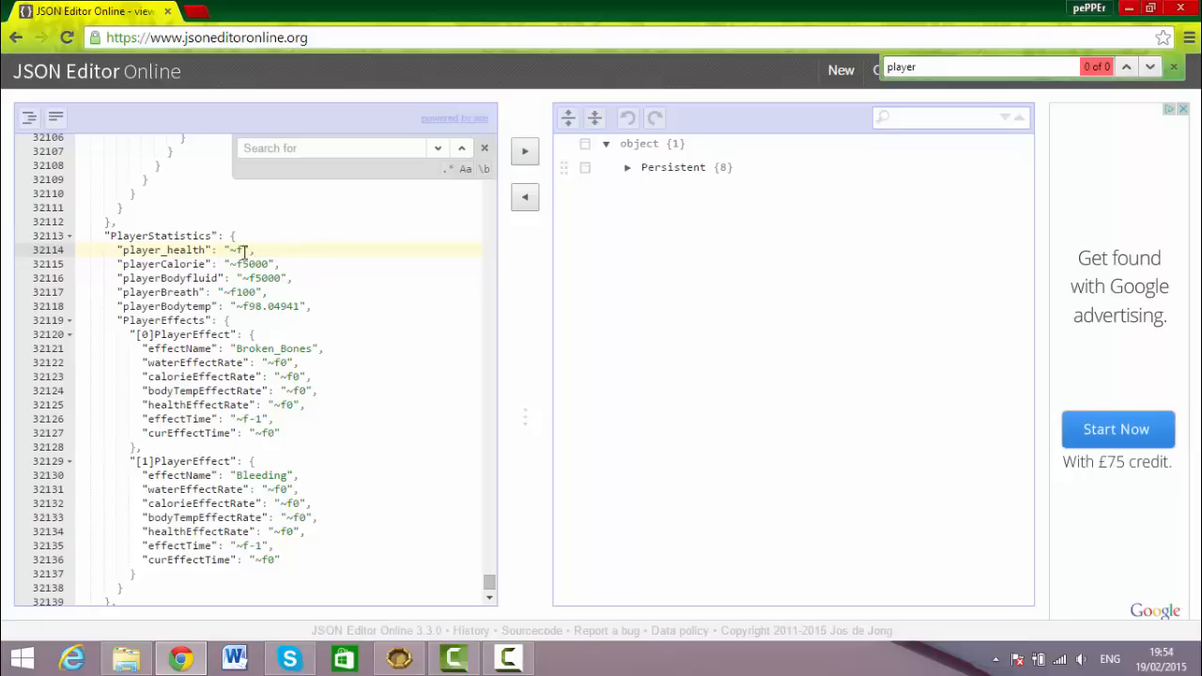
{"action": "type", "text": "5000"}
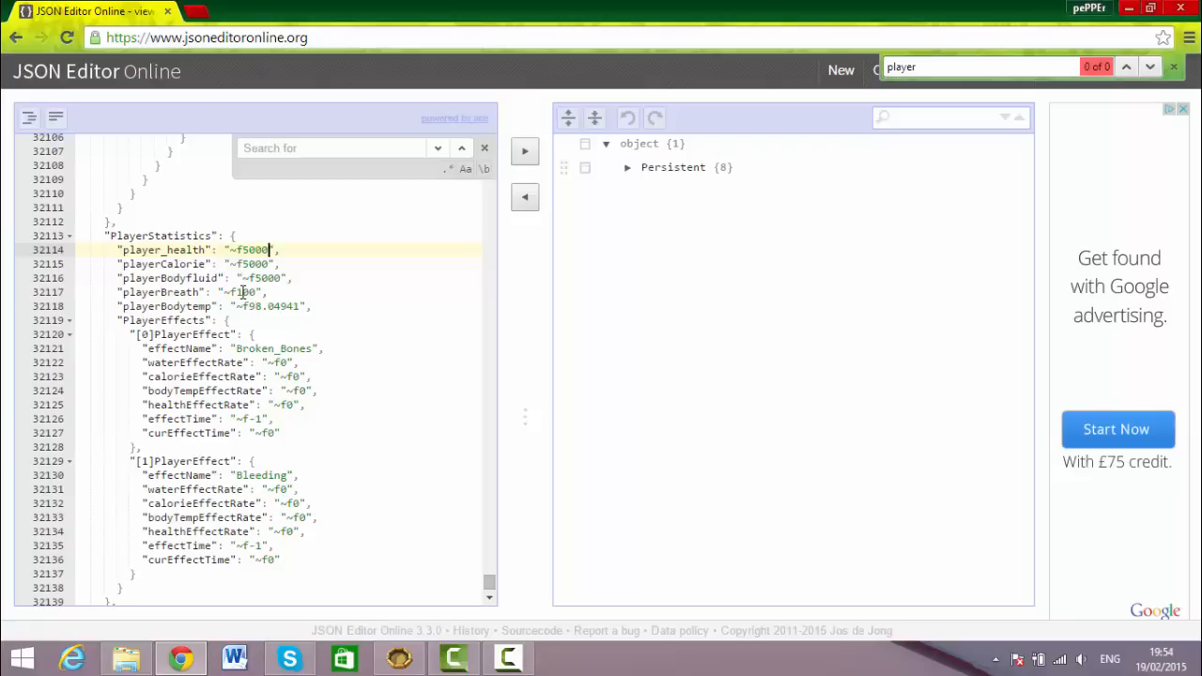
{"action": "left_click", "coordinate": [247, 292]}
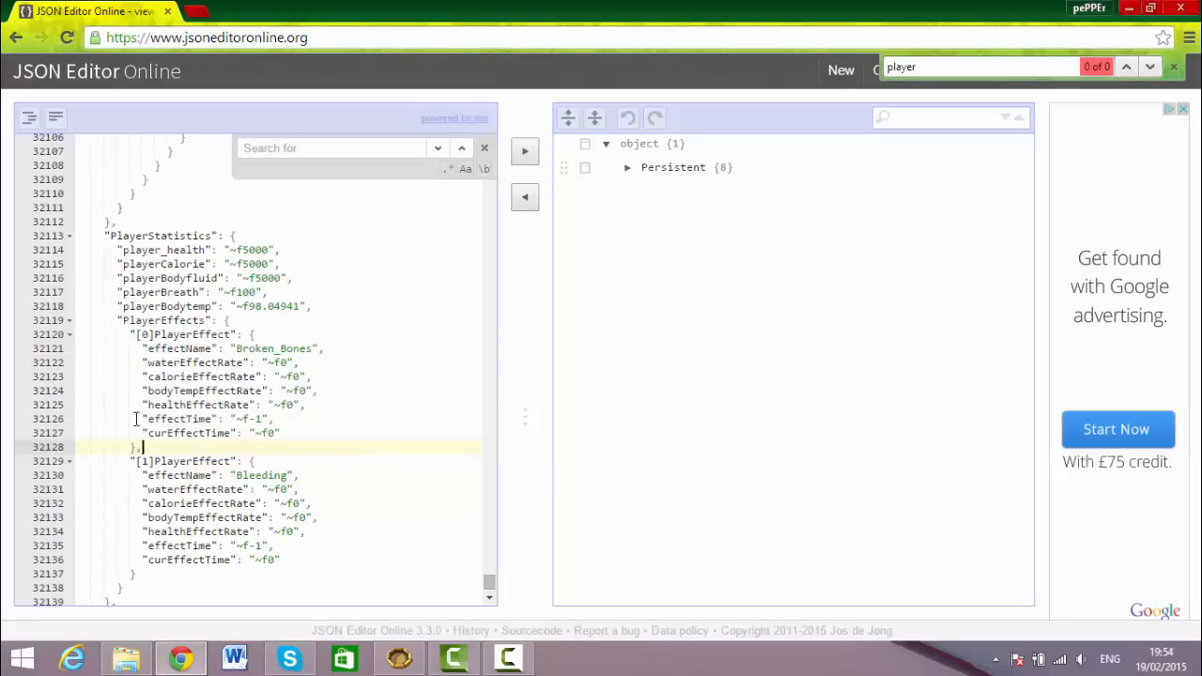
{"action": "mouse_move", "coordinate": [307, 392]}
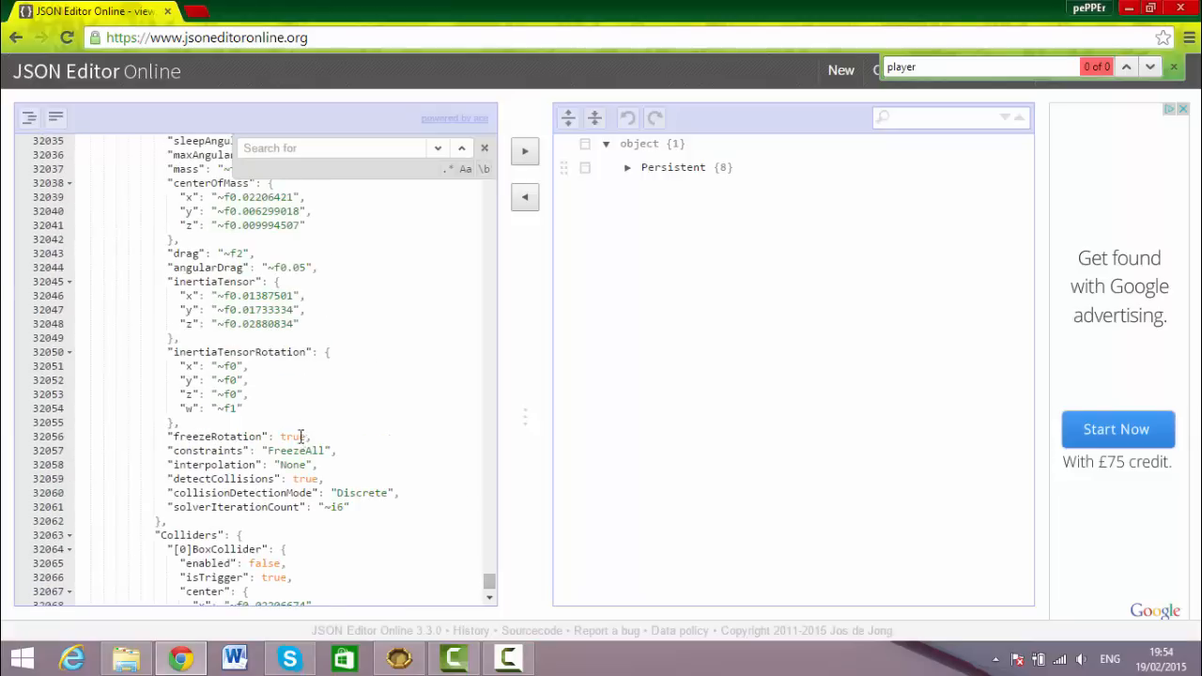
Scroll back to line 1, showing Persistent and TerrainGeneration.
{"action": "scroll", "scroll_direction": "up", "scroll_amount": 3}
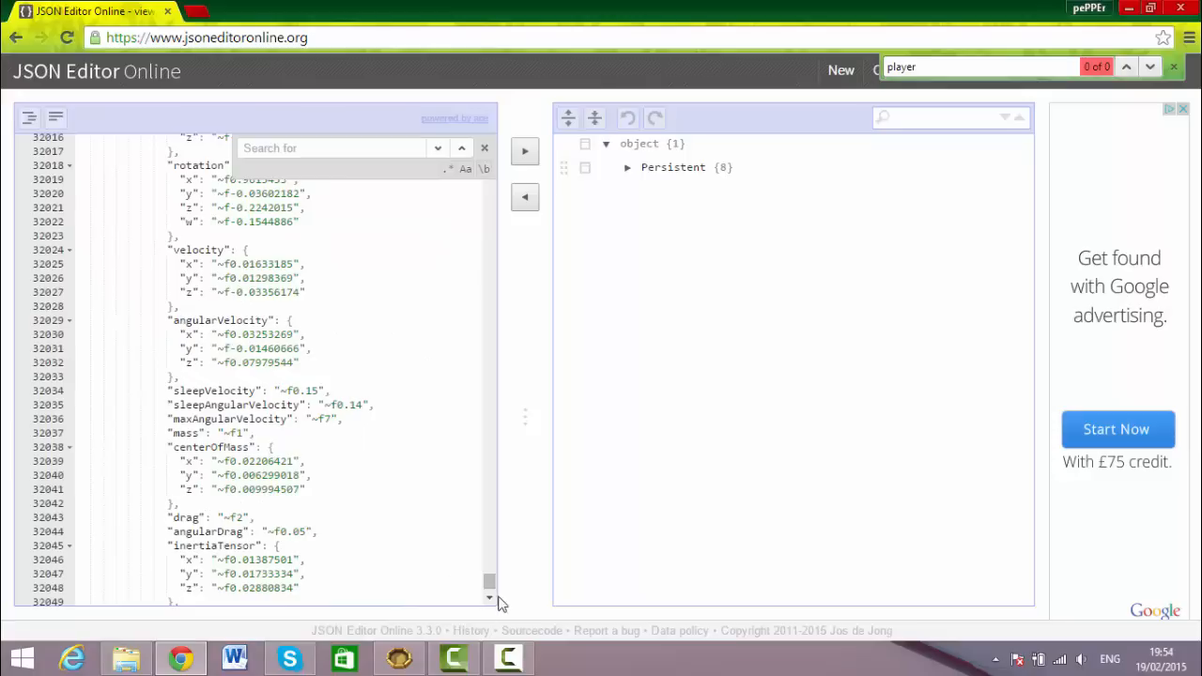
{"action": "scroll", "scroll_direction": "down", "scroll_amount": 3}
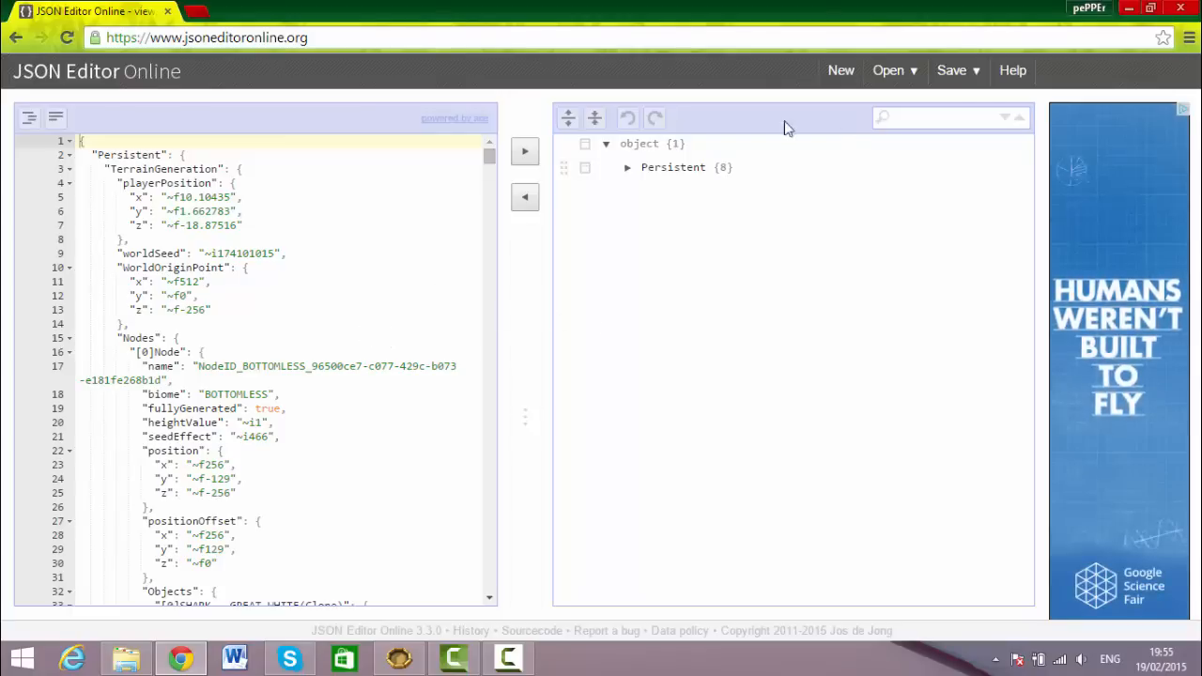
Choose Save > Save to disk, targeting Save.json in the game's Data folder.
{"action": "left_click", "coordinate": [952, 71]}
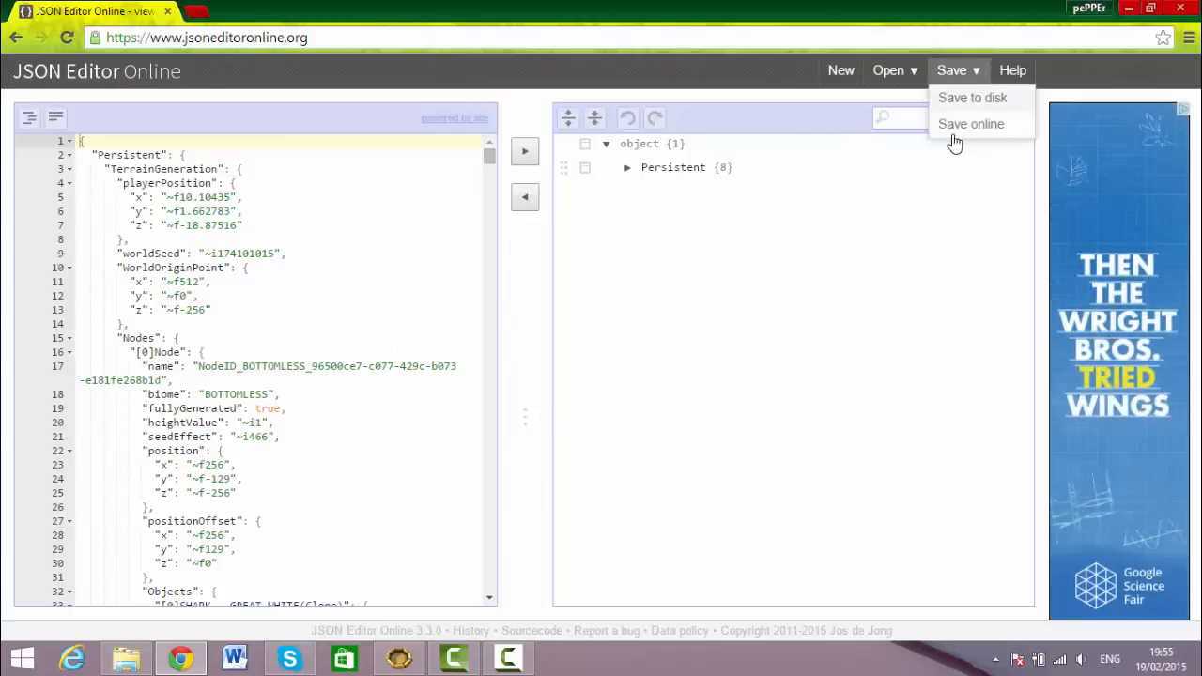
{"action": "left_click", "coordinate": [970, 123]}
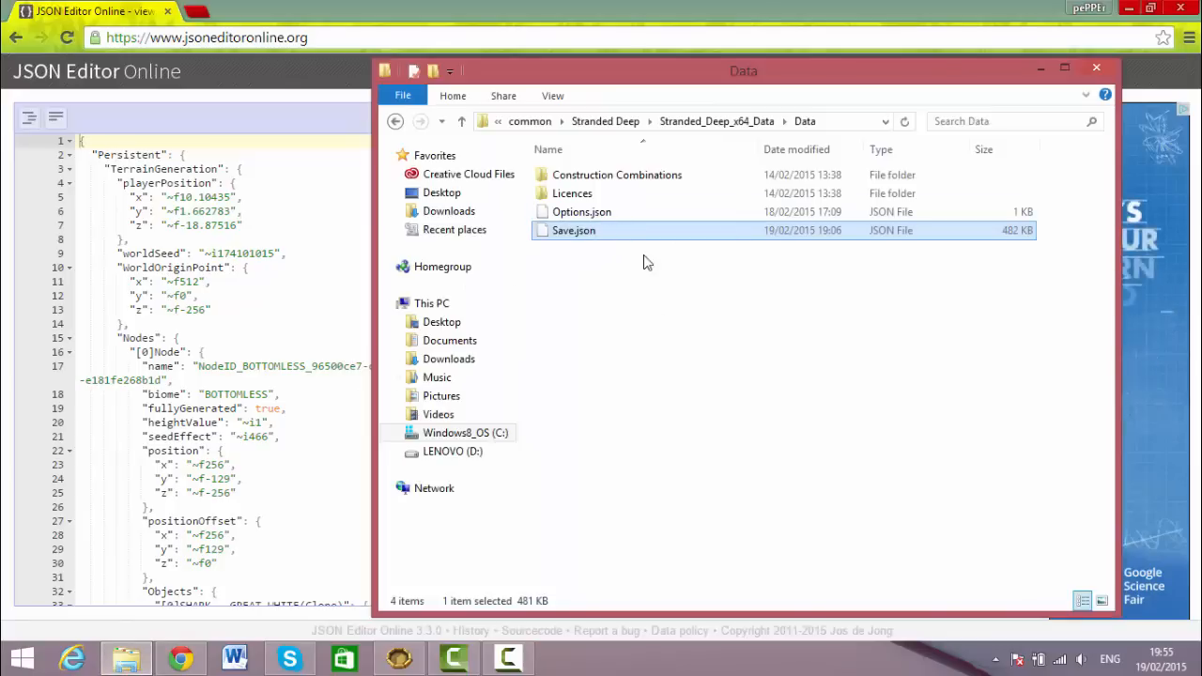
{"action": "mouse_move", "coordinate": [590, 235]}
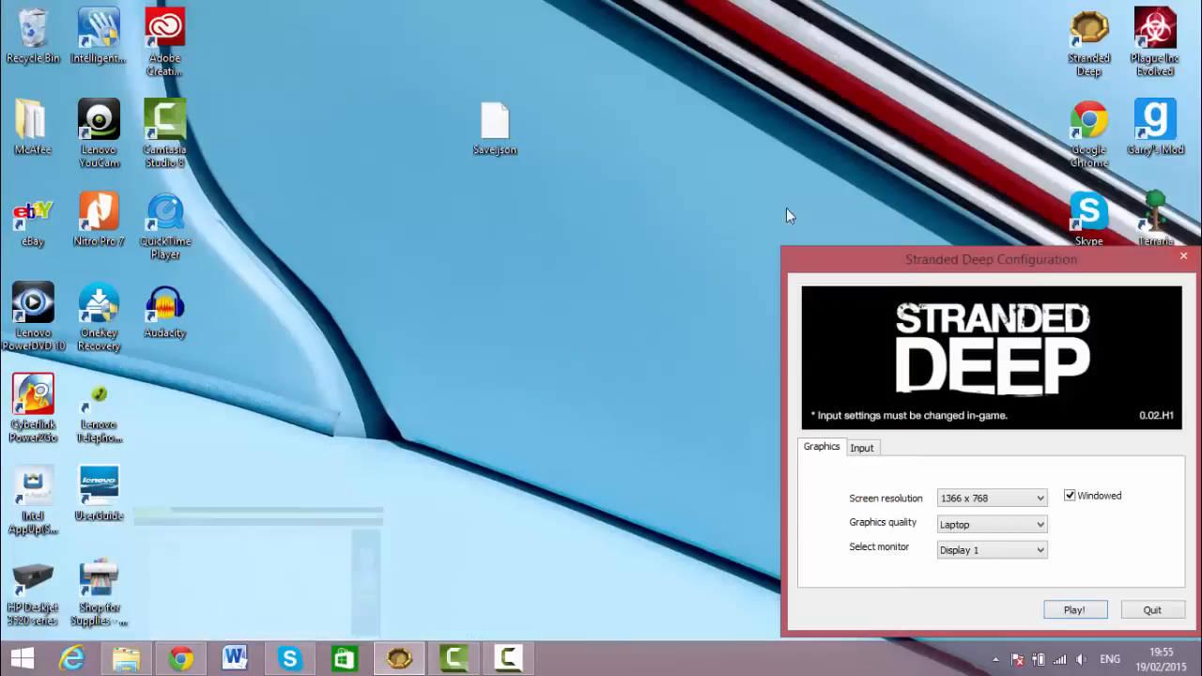
Dismiss the Stranded Deep Configuration window to reveal the desktop.
{"action": "left_click", "coordinate": [1074, 610]}
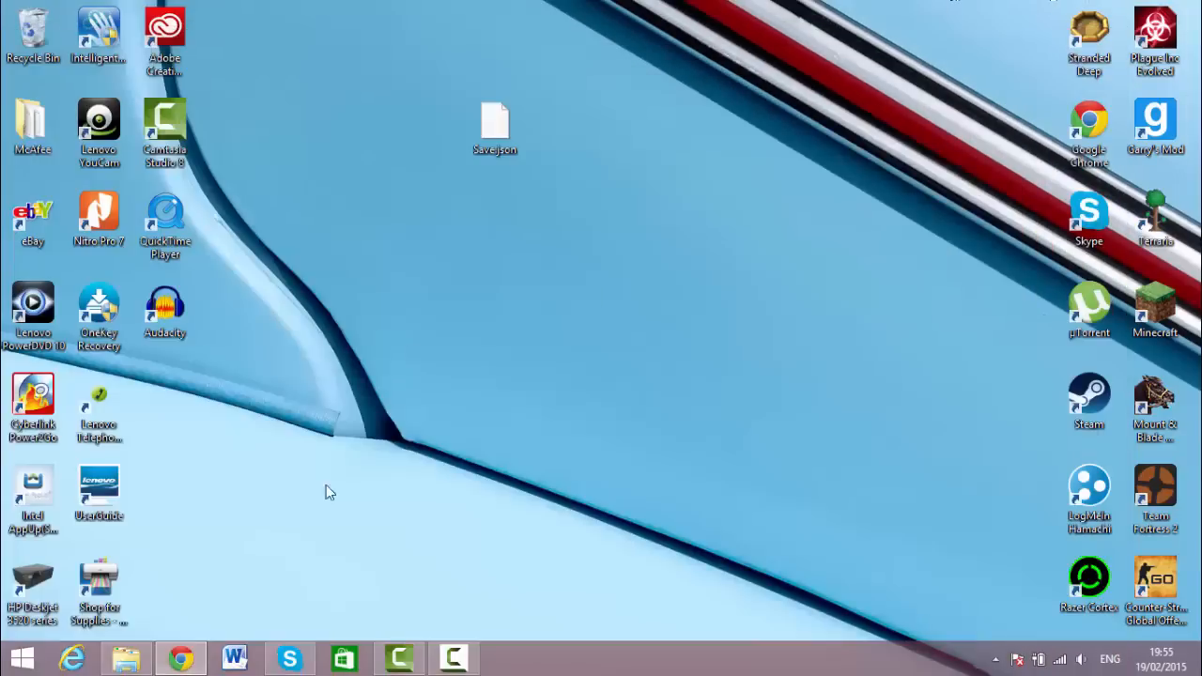
{"action": "mouse_move", "coordinate": [795, 284]}
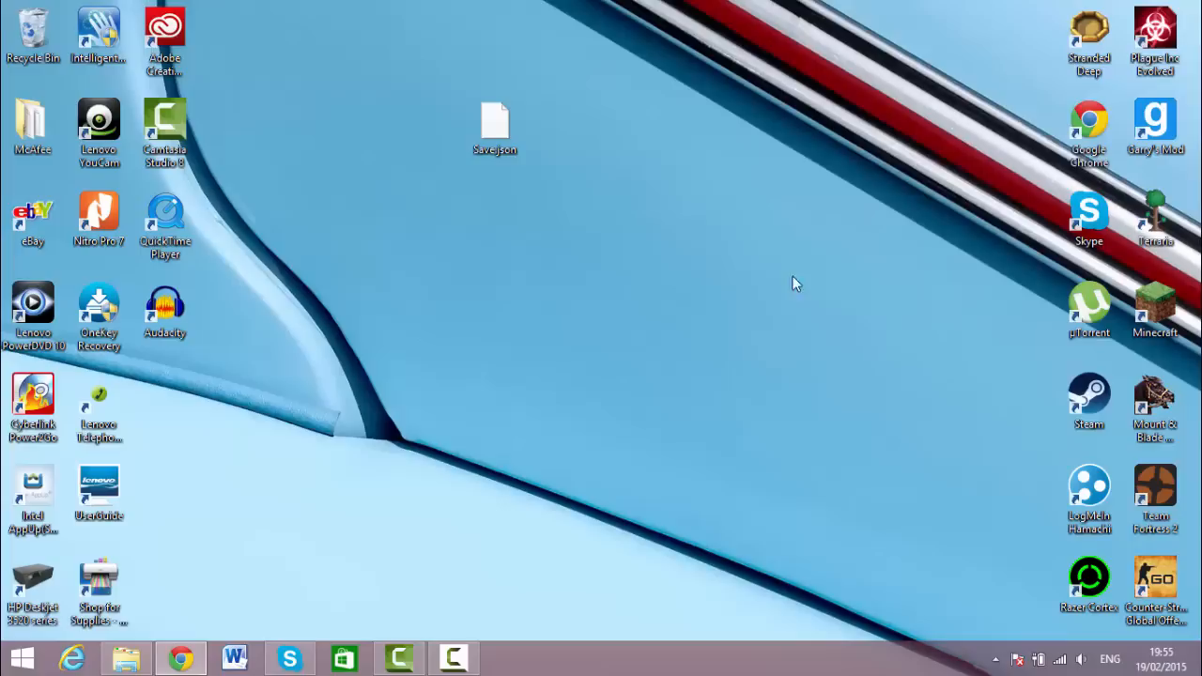
{"action": "mouse_move", "coordinate": [291, 493]}
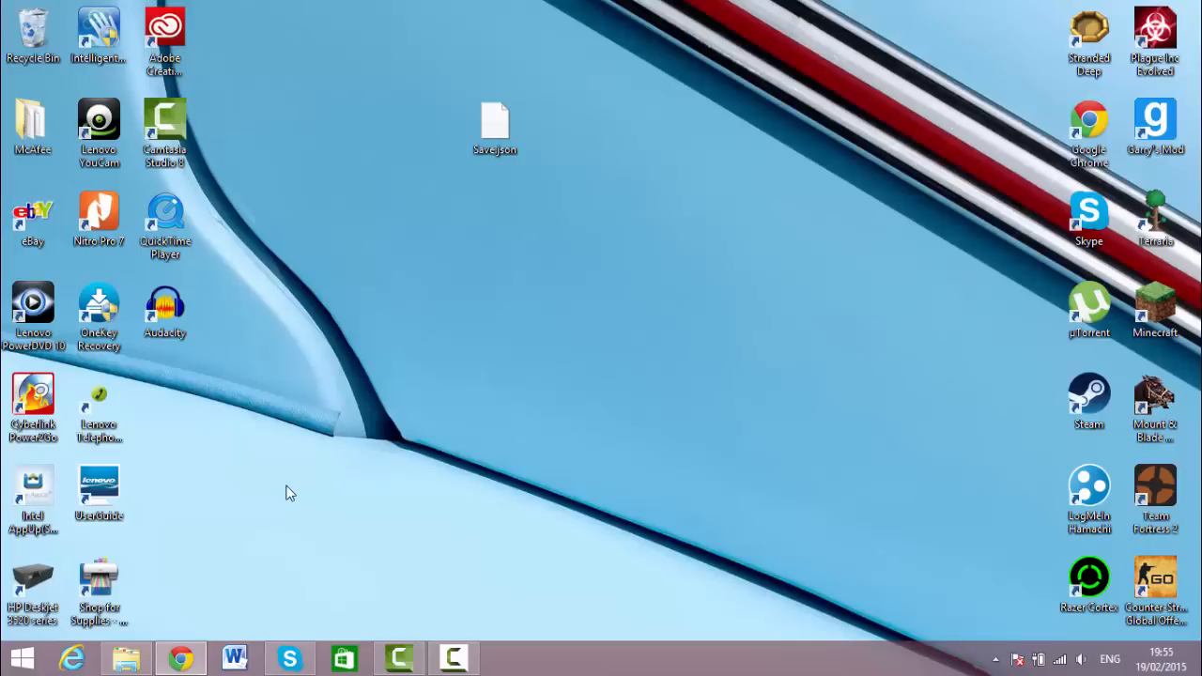
{"action": "mouse_move", "coordinate": [322, 275]}
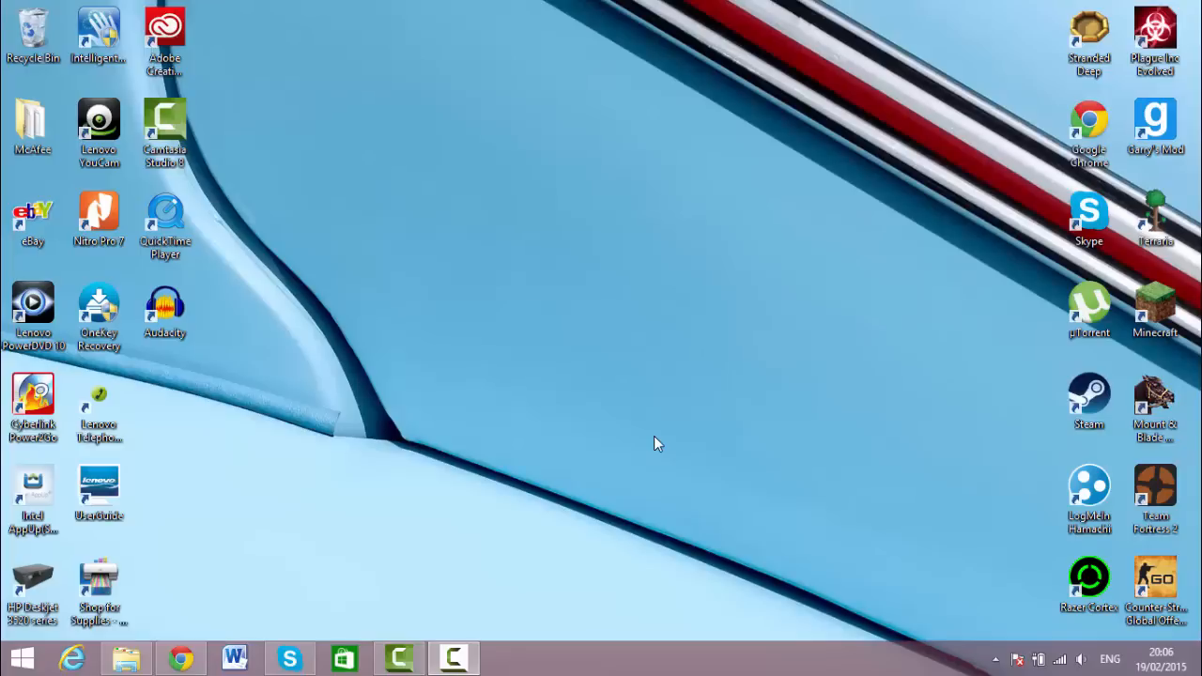
{"action": "mouse_move", "coordinate": [348, 518]}
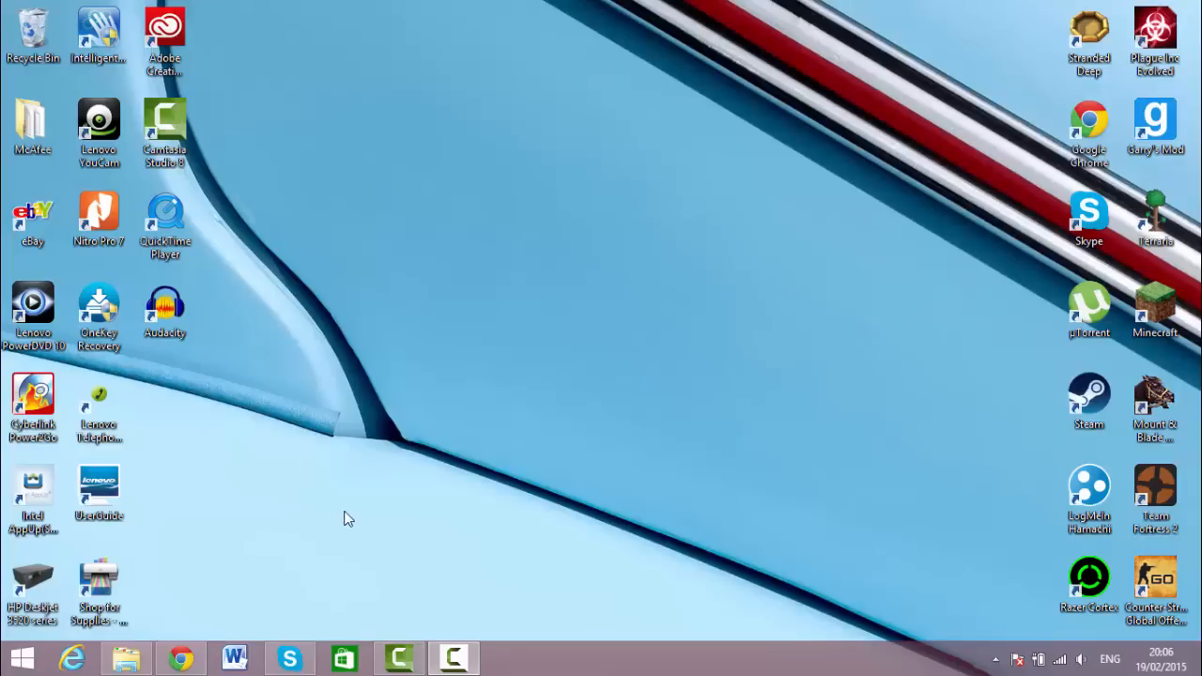